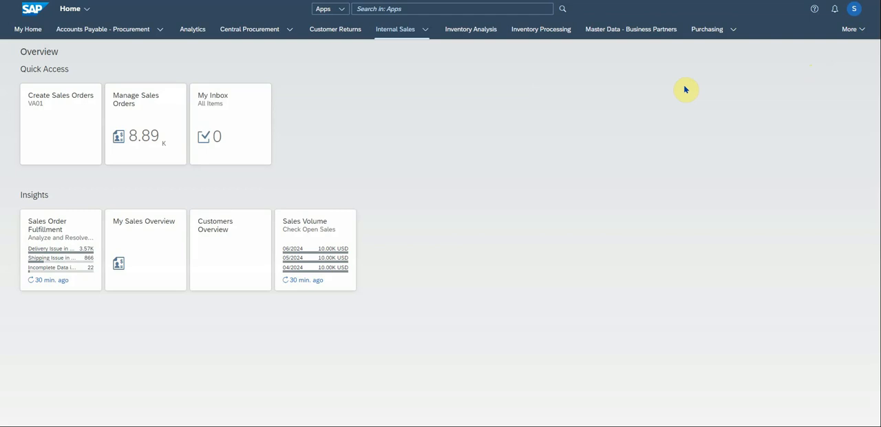
mouse_move(301, 85)
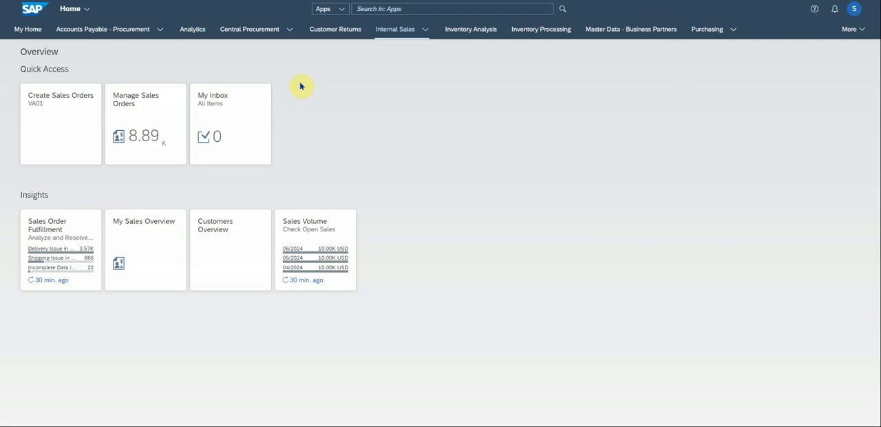
mouse_move(869, 108)
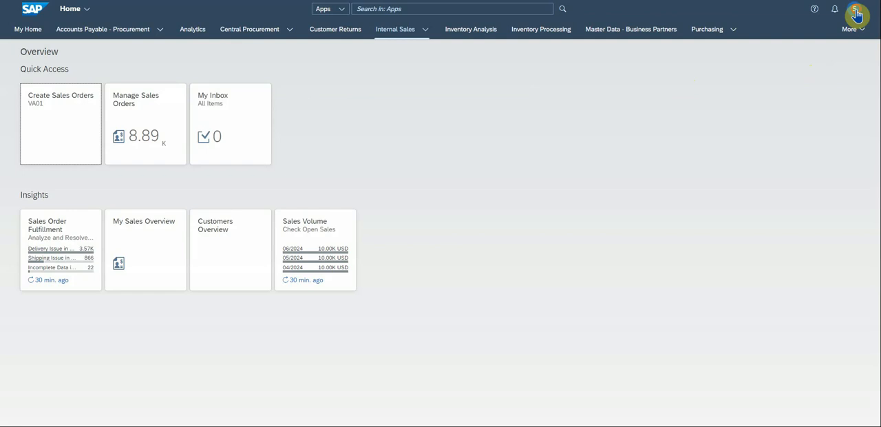
- Bring up the user settings dialog from the top-right avatar menu to view account details
left_click(857, 12)
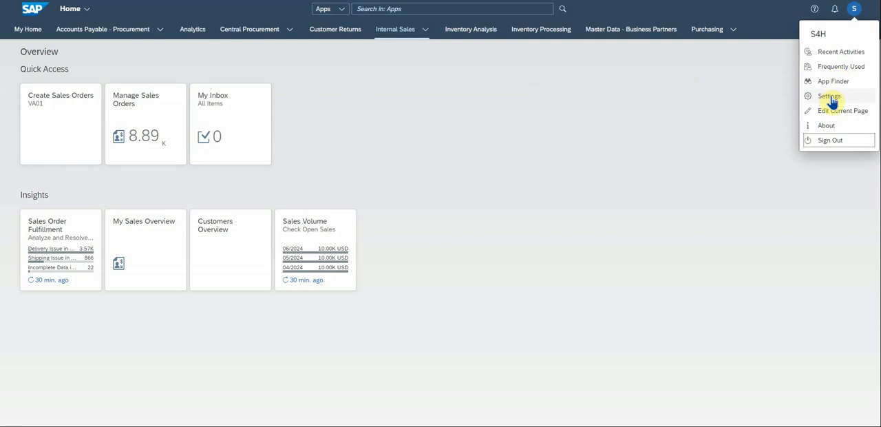
left_click(829, 95)
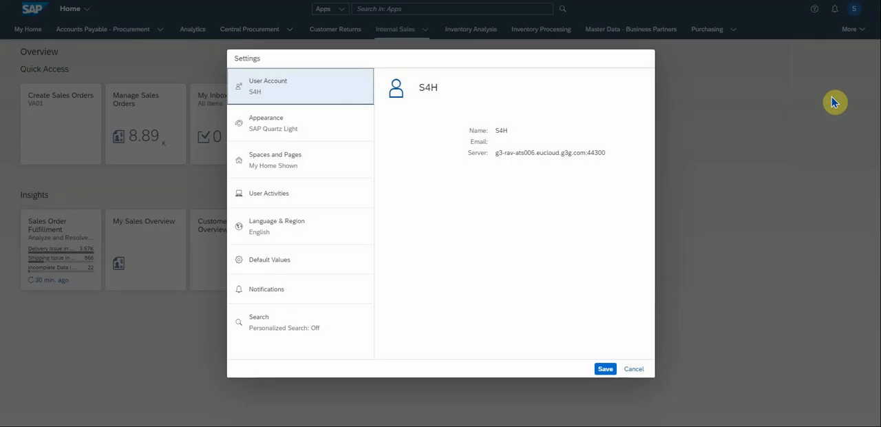
mouse_move(320, 159)
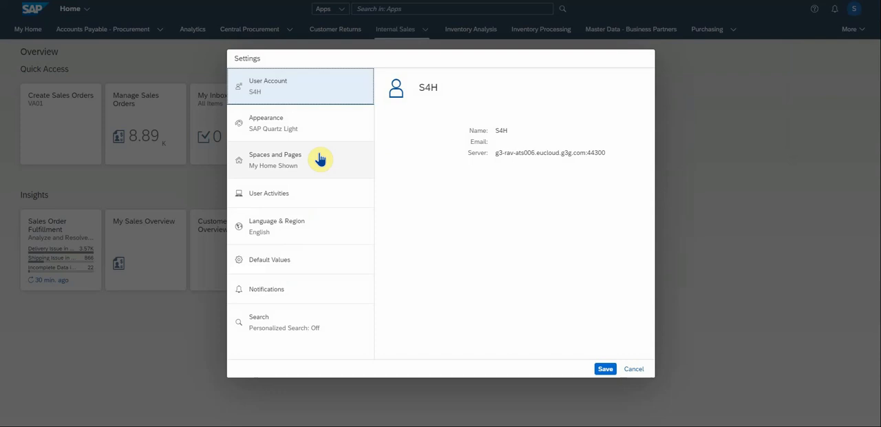
mouse_move(287, 288)
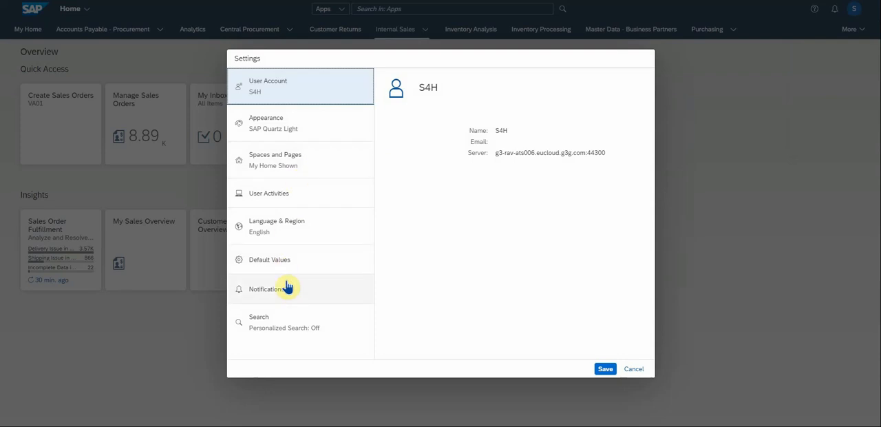
- In Default Values, review Display Currency EUR and set exchange rate type M
left_click(269, 260)
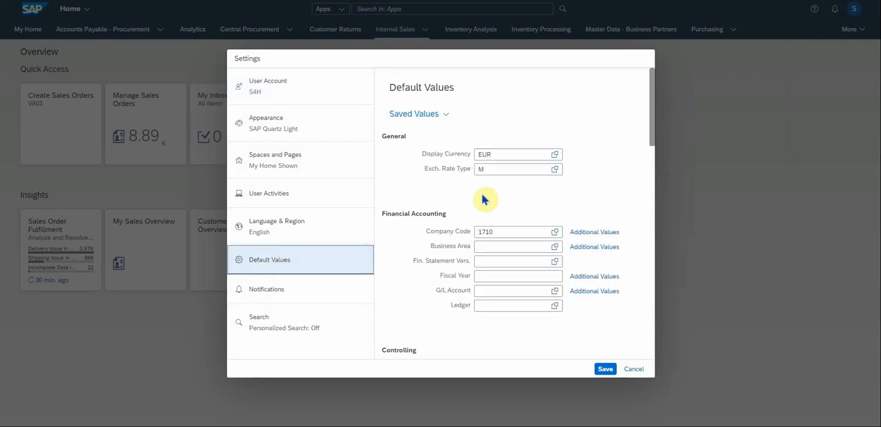
mouse_move(568, 159)
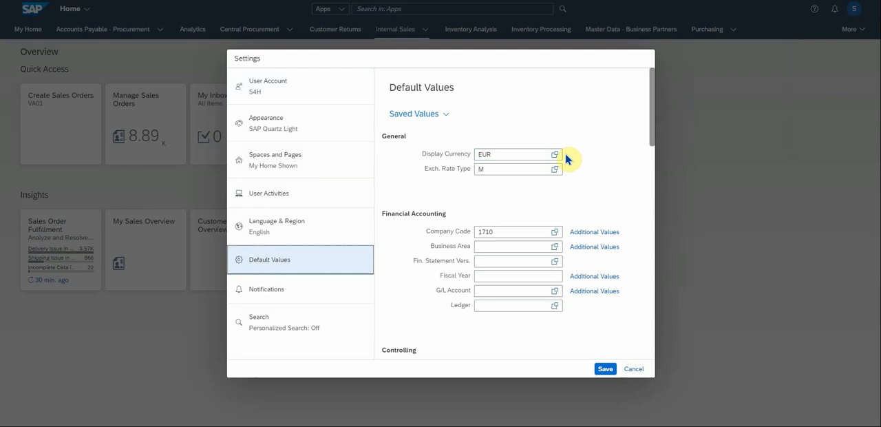
left_click(555, 154)
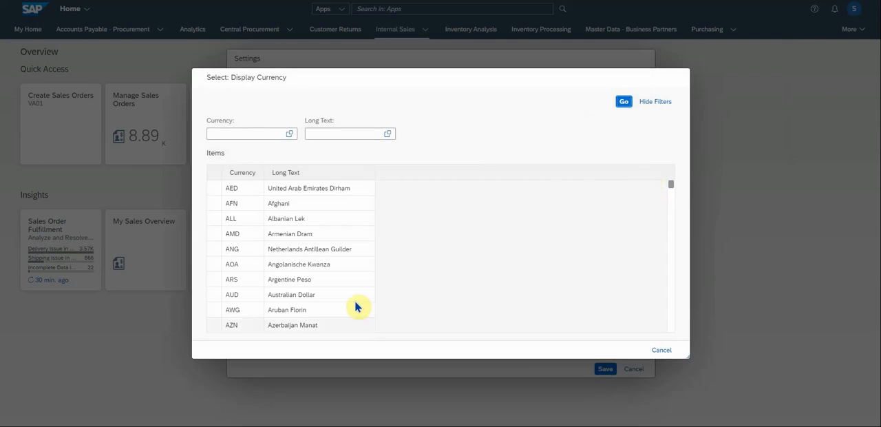
scroll("down", 3)
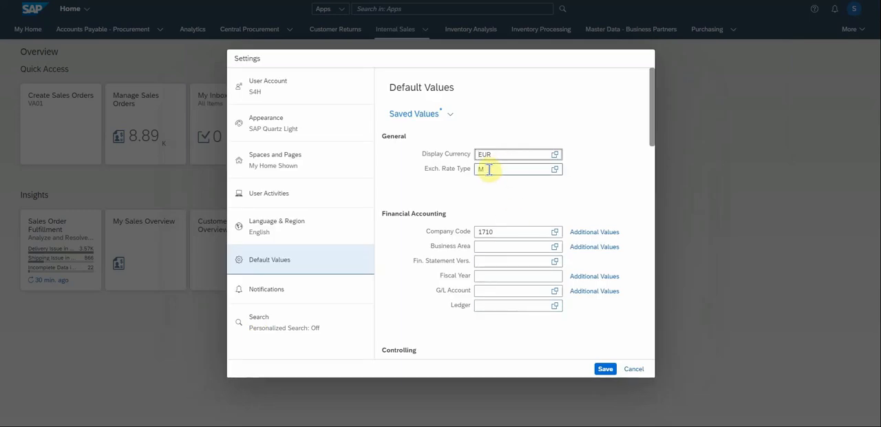
left_click(555, 169)
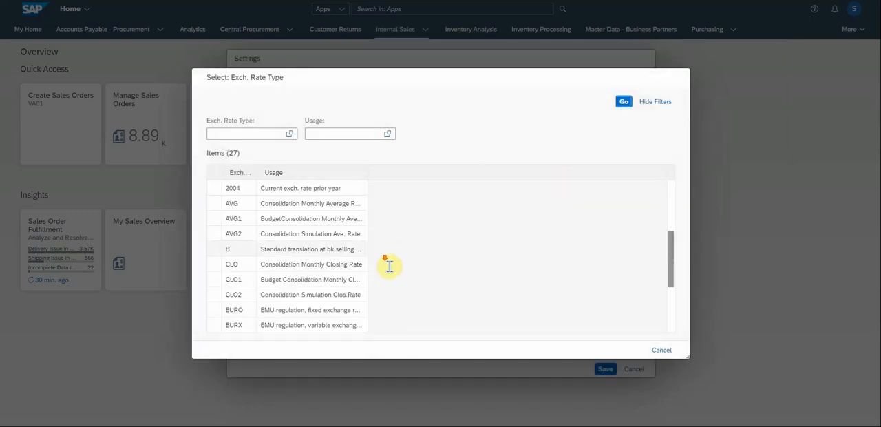
scroll("down", 3)
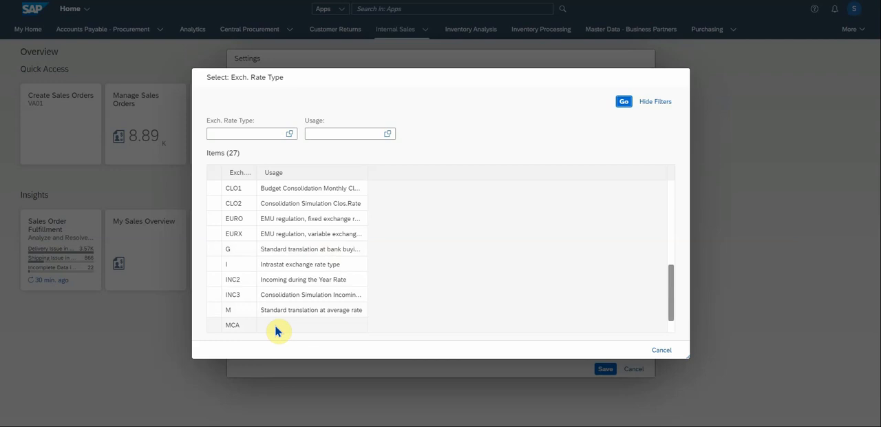
left_click(228, 309)
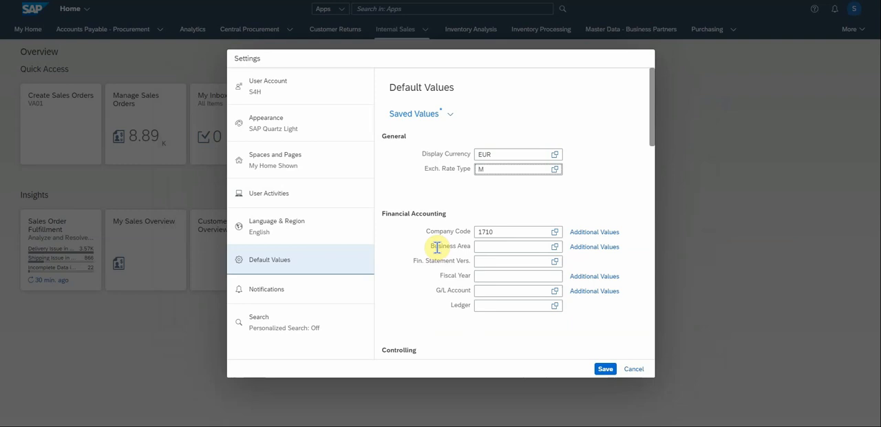
left_click(518, 232)
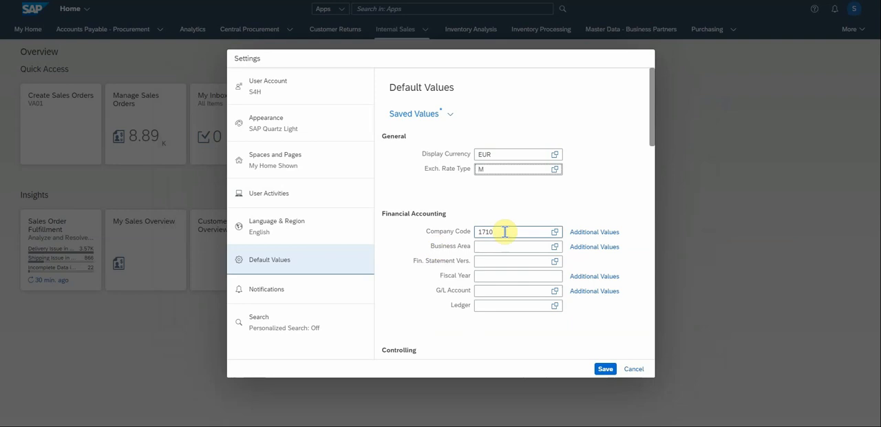
mouse_move(503, 275)
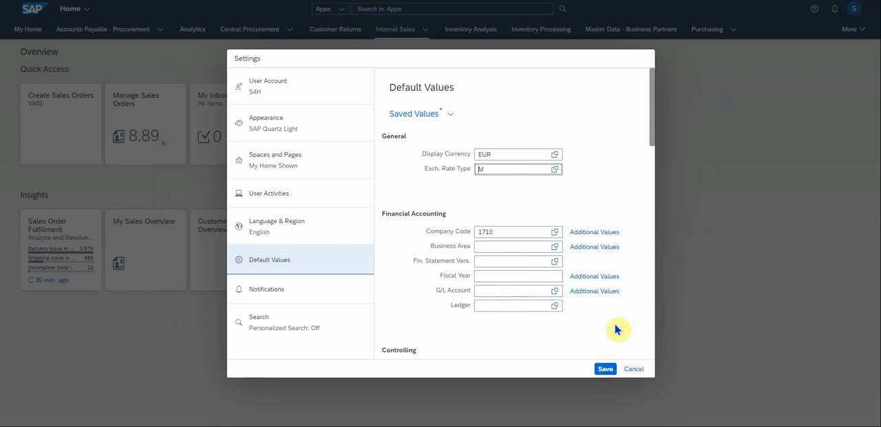
scroll("down", 3)
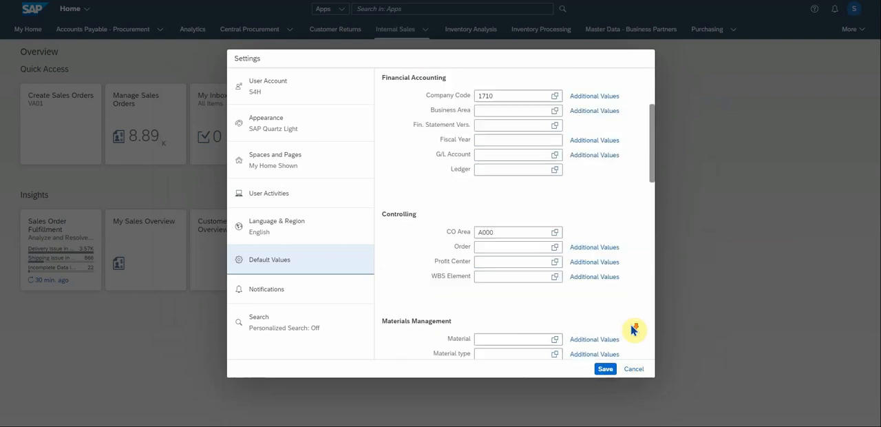
scroll("down", 3)
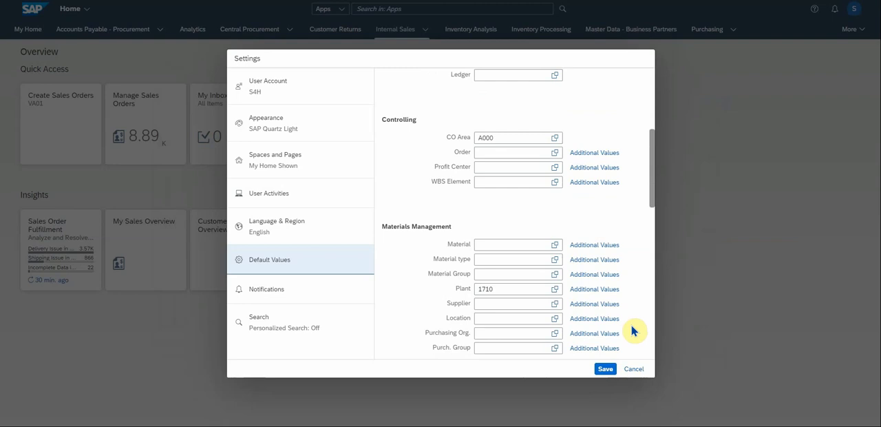
scroll("down", 3)
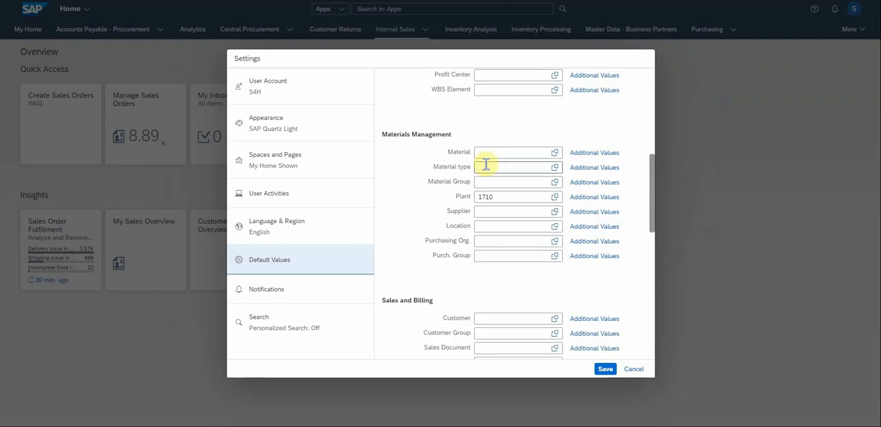
left_click(513, 196)
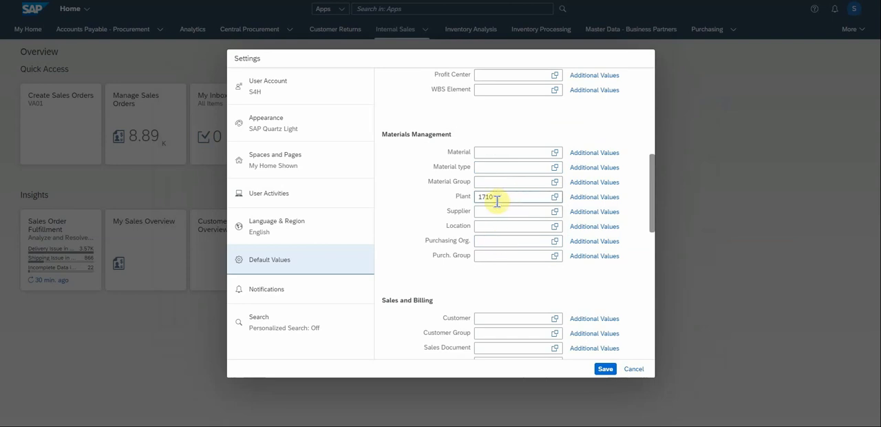
left_click(513, 241)
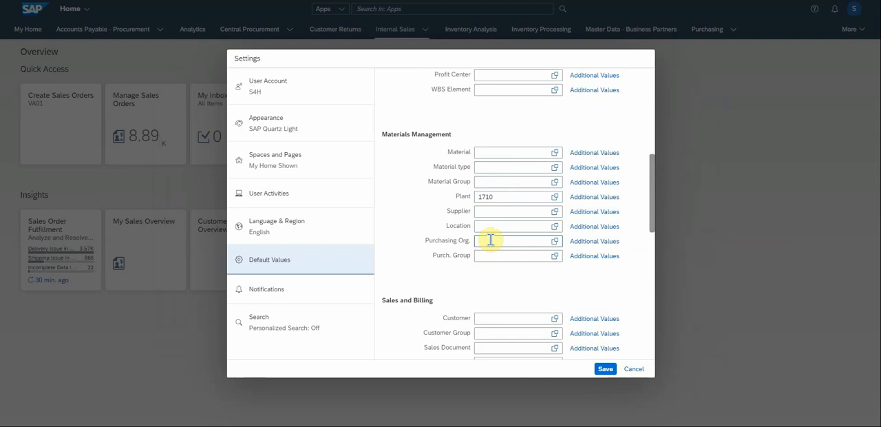
scroll("down", 3)
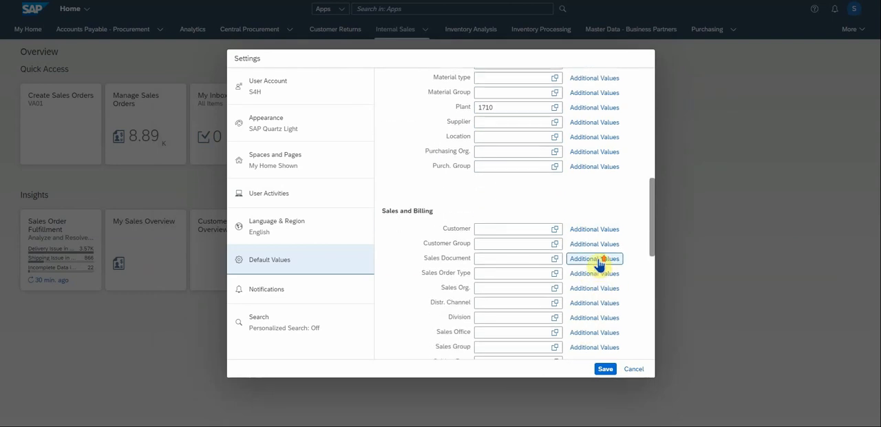
scroll("down", 3)
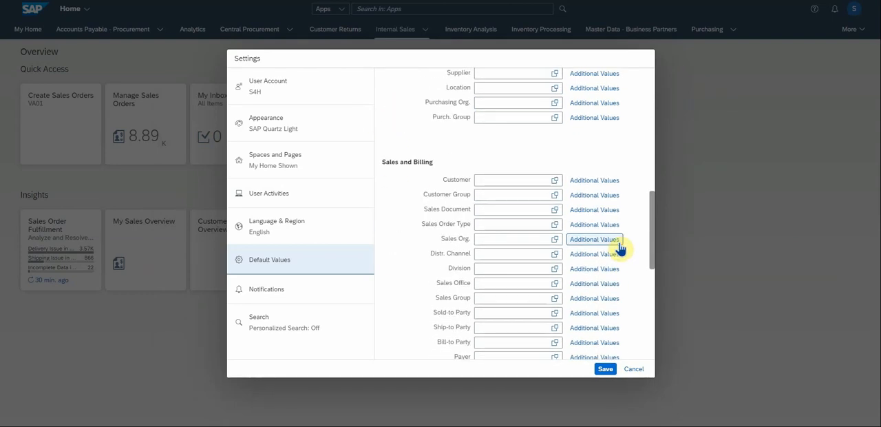
scroll("down", 3)
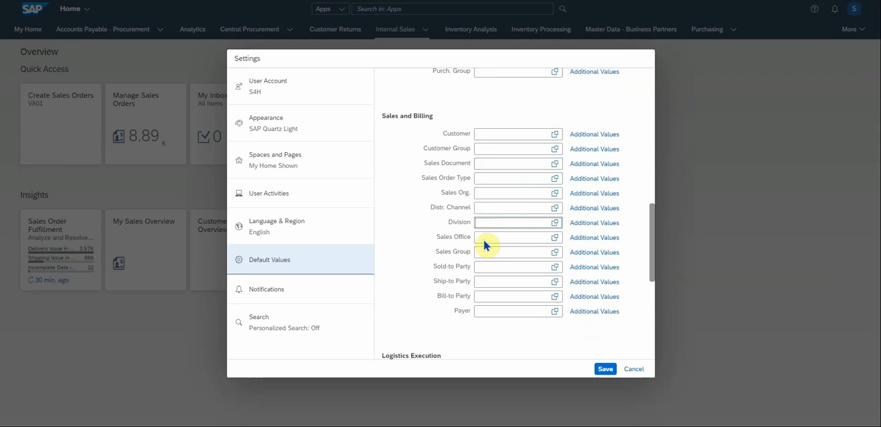
mouse_move(398, 238)
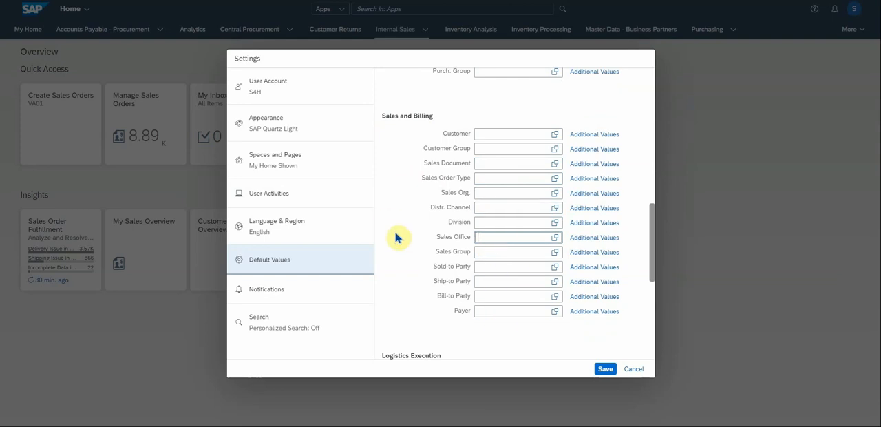
scroll("down", 3)
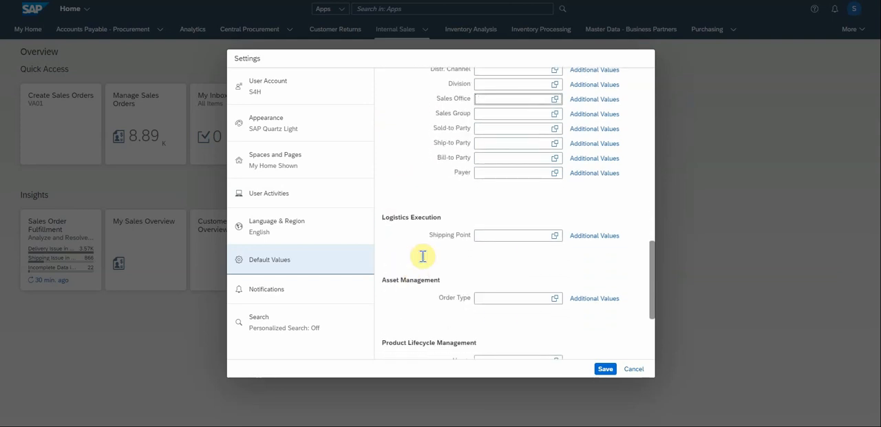
mouse_move(462, 246)
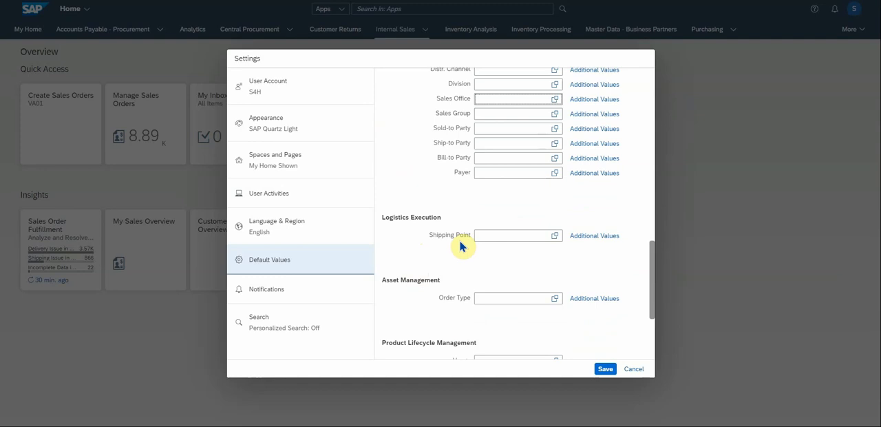
left_click(605, 369)
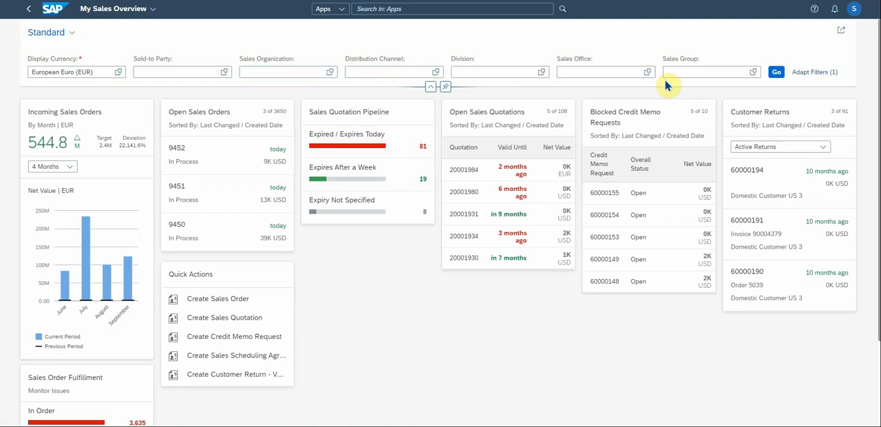
mouse_move(508, 95)
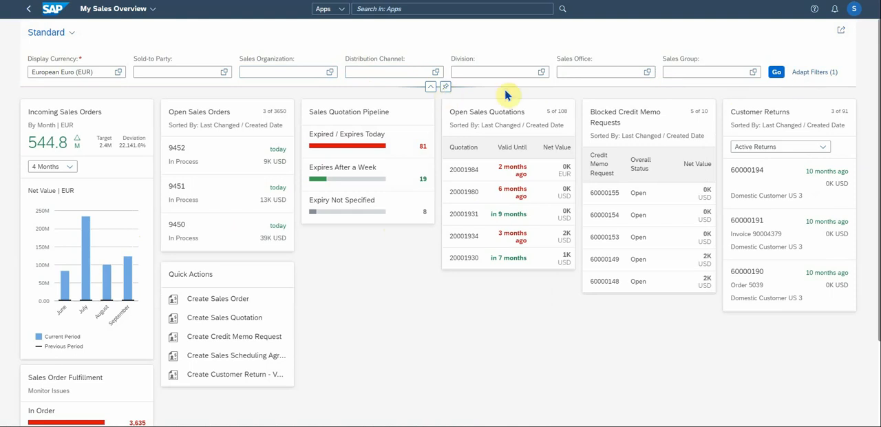
mouse_move(65, 59)
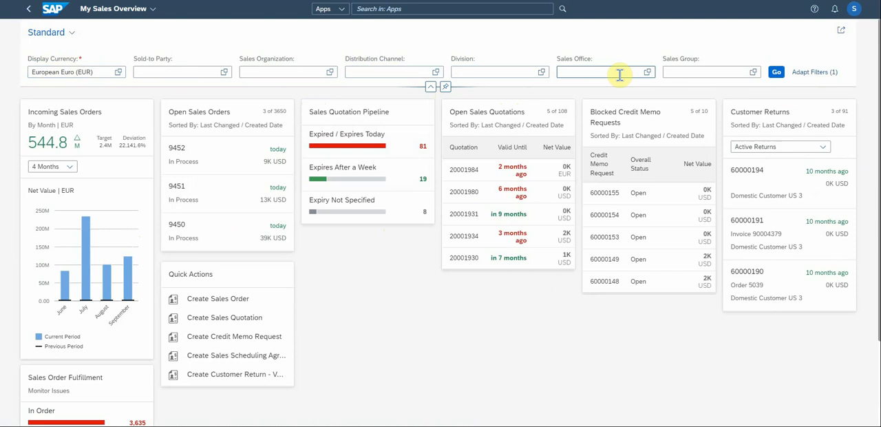
mouse_move(434, 86)
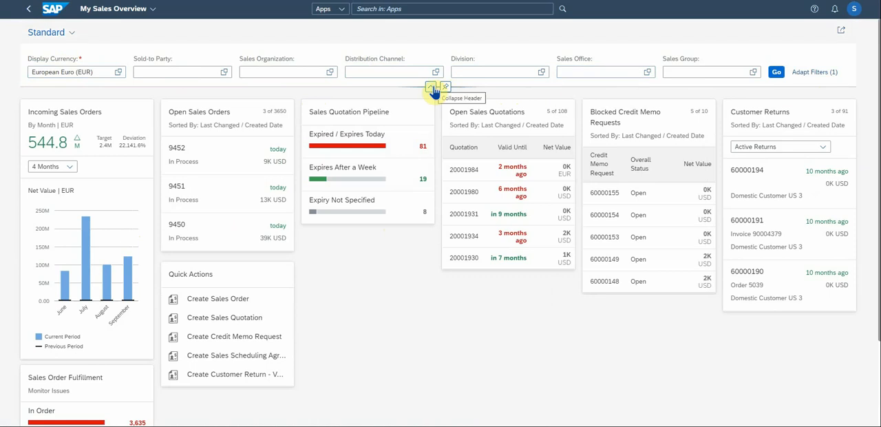
- Toggle the My Sales Overview filter bar, keeping Display Currency EUR as the active filter
left_click(434, 89)
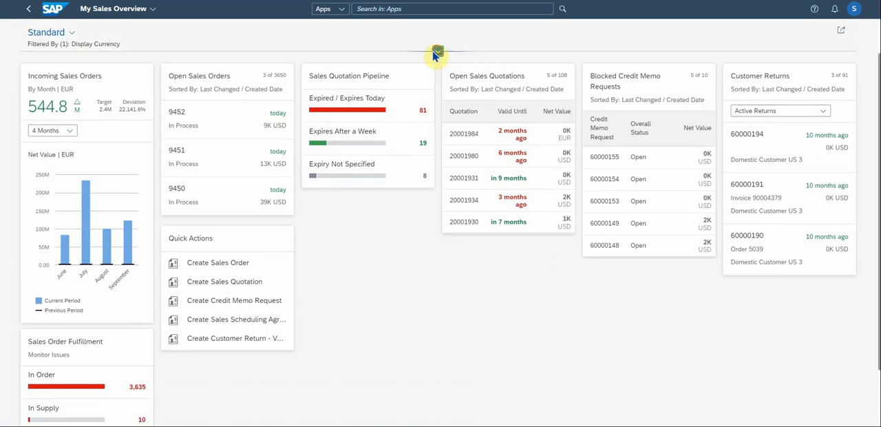
left_click(437, 52)
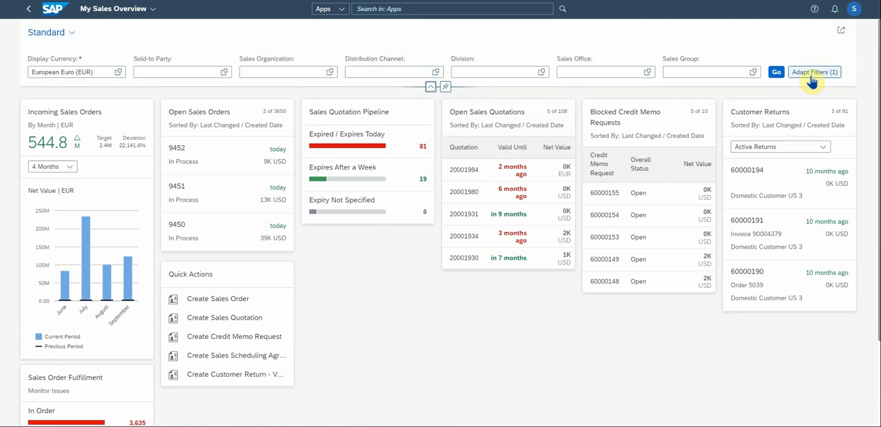
left_click(815, 72)
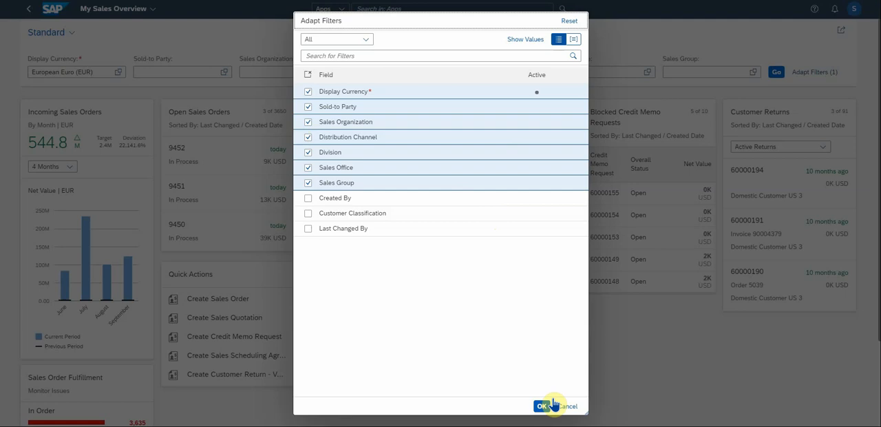
left_click(541, 406)
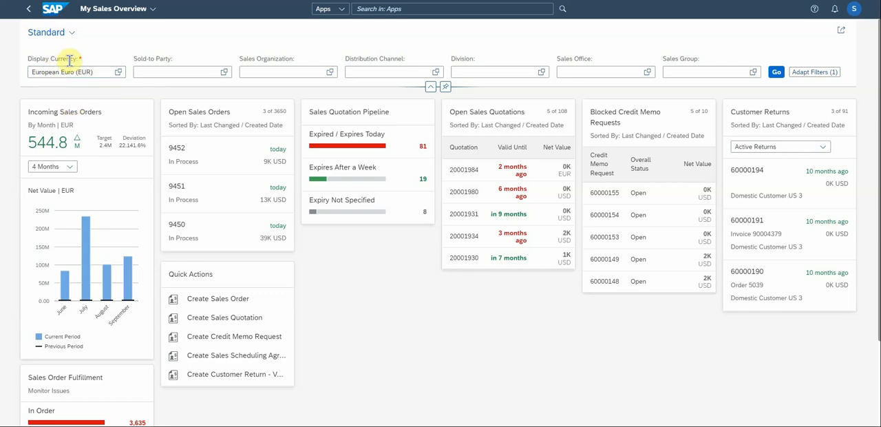
mouse_move(76, 65)
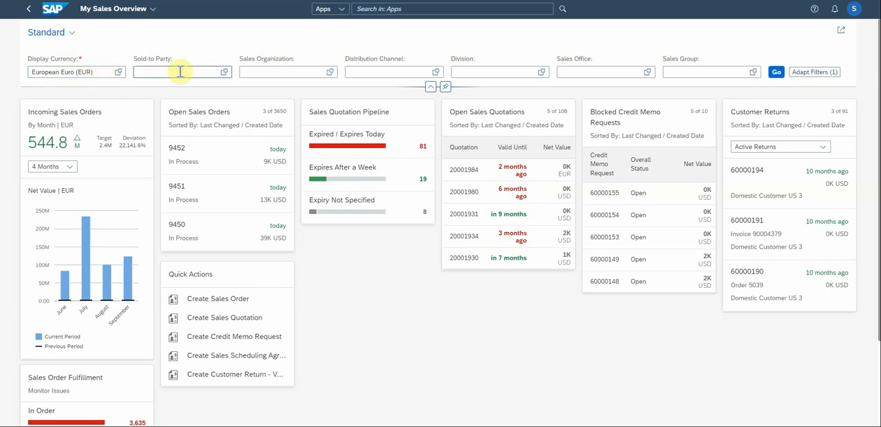
mouse_move(659, 74)
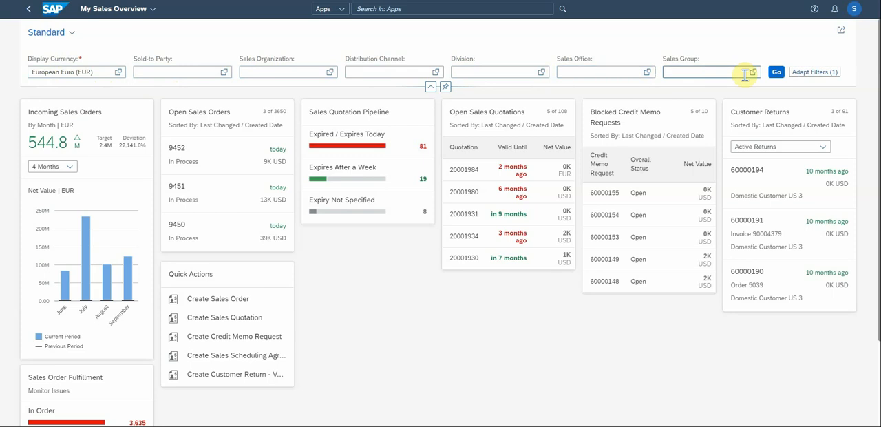
mouse_move(802, 61)
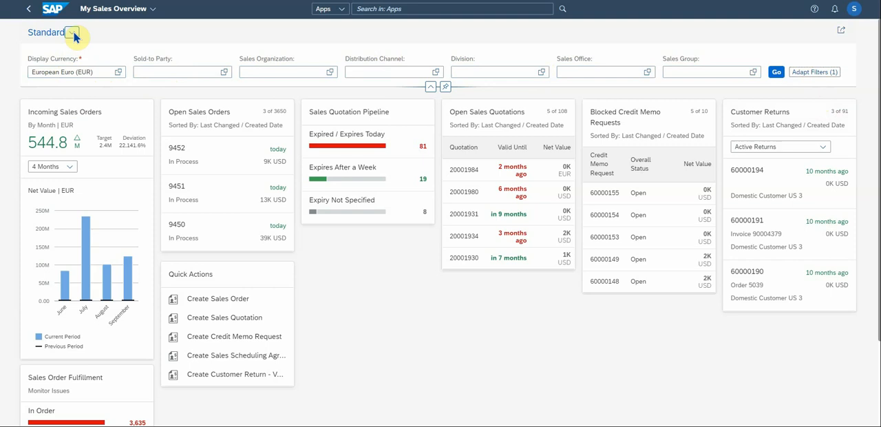
mouse_move(238, 84)
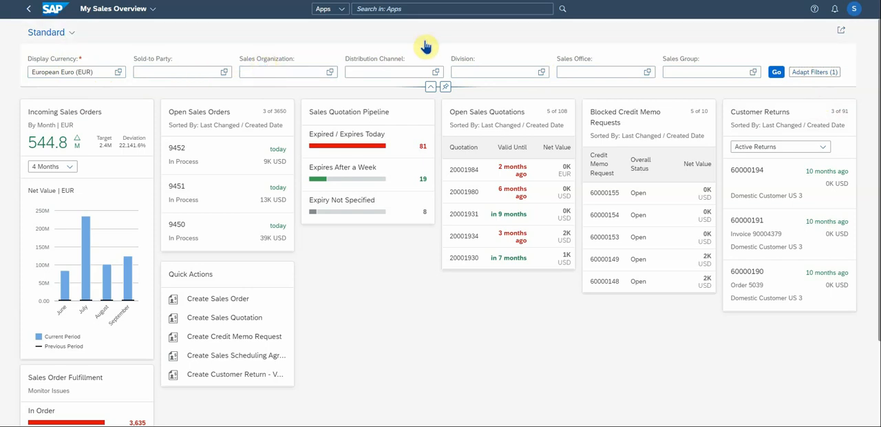
mouse_move(375, 58)
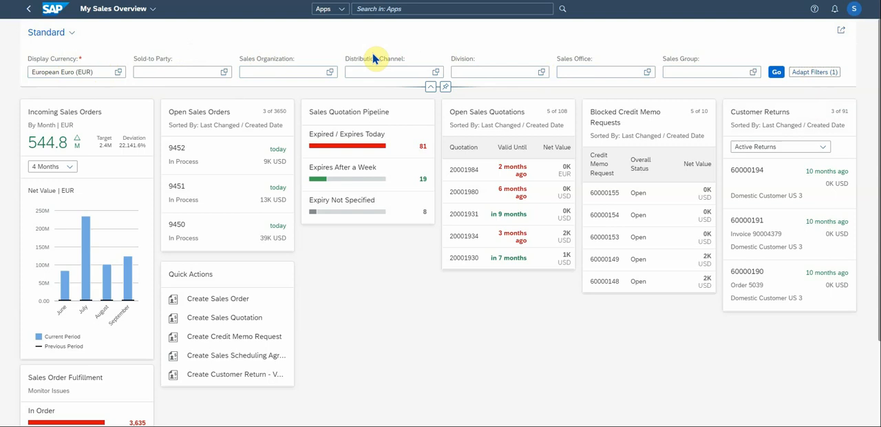
mouse_move(530, 327)
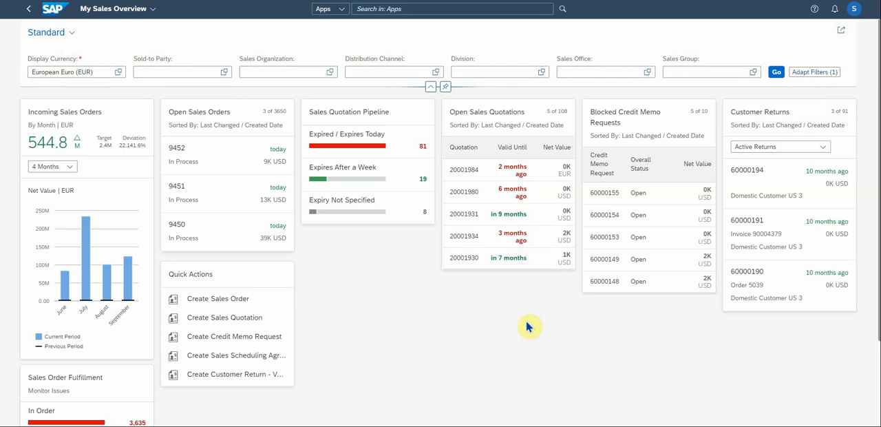
mouse_move(377, 312)
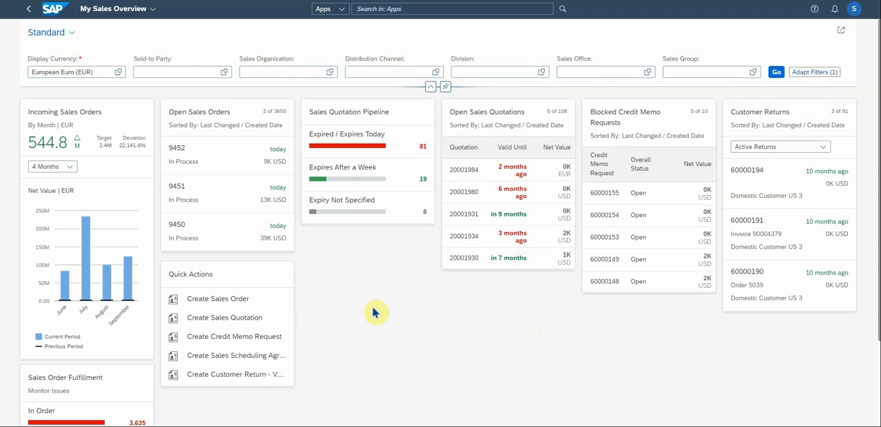
mouse_move(348, 131)
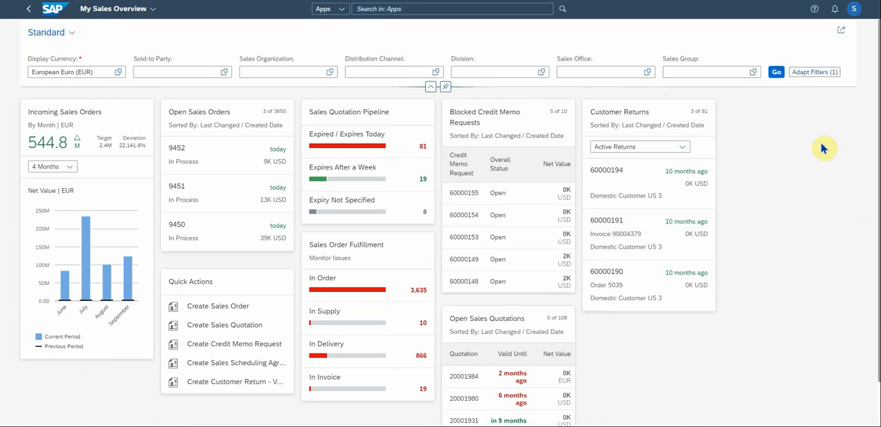
mouse_move(816, 71)
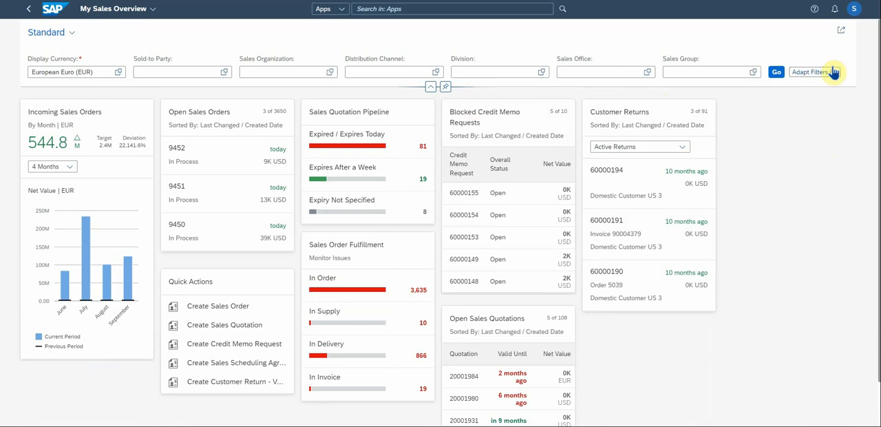
- In Manage Cards, toggle Quick Actions off and back on, keeping all eight cards
left_click(855, 8)
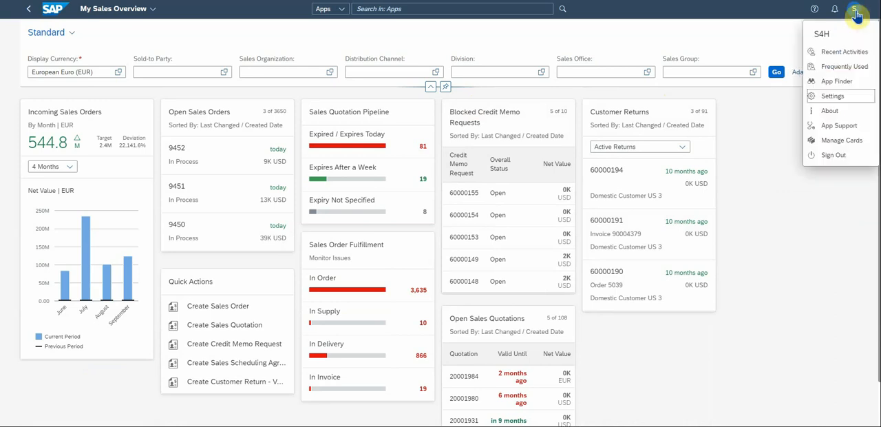
mouse_move(841, 139)
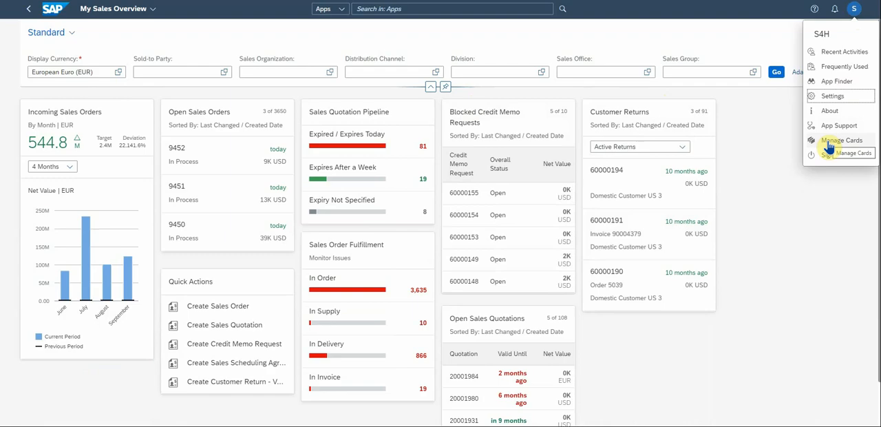
left_click(841, 140)
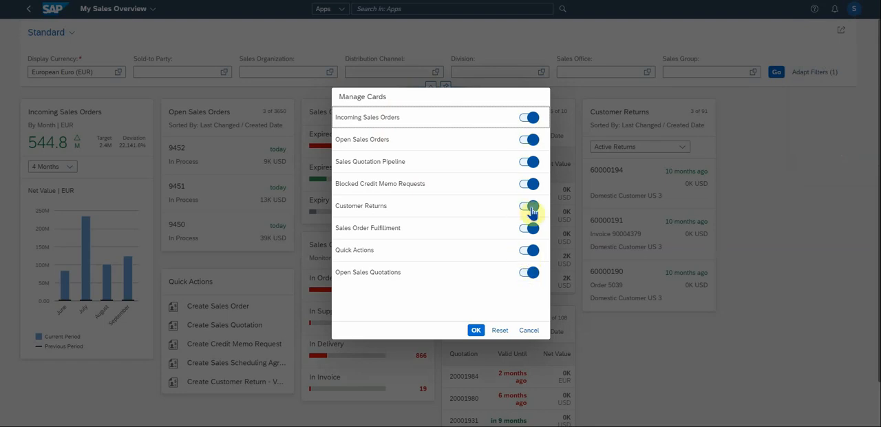
left_click(529, 250)
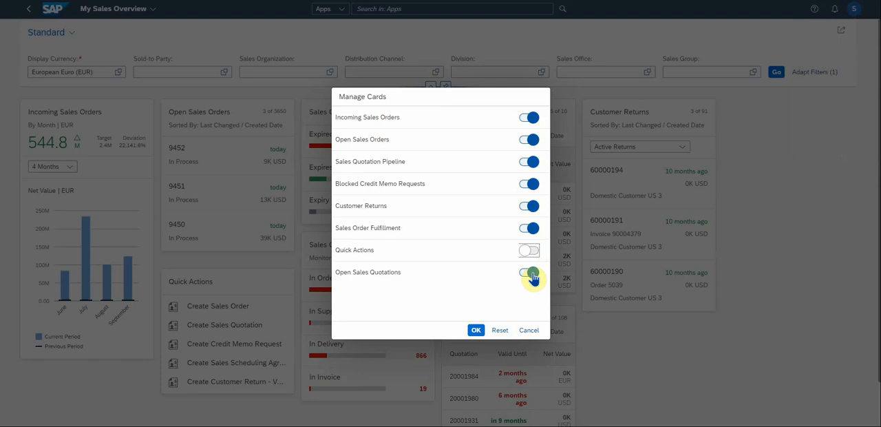
left_click(529, 249)
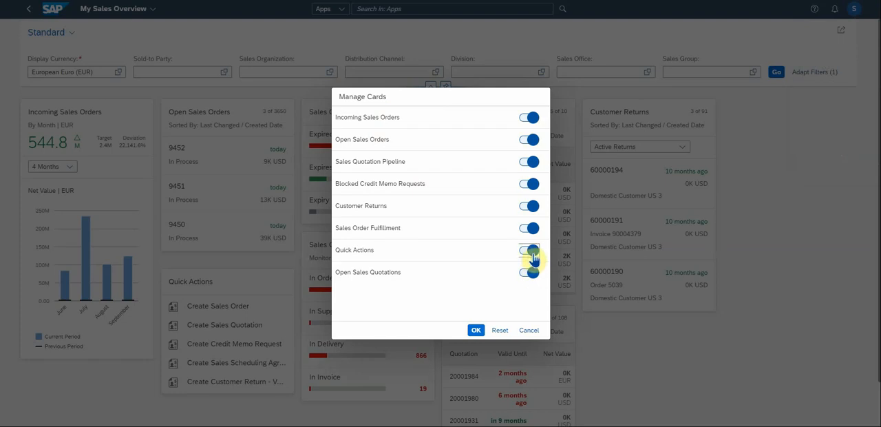
left_click(476, 330)
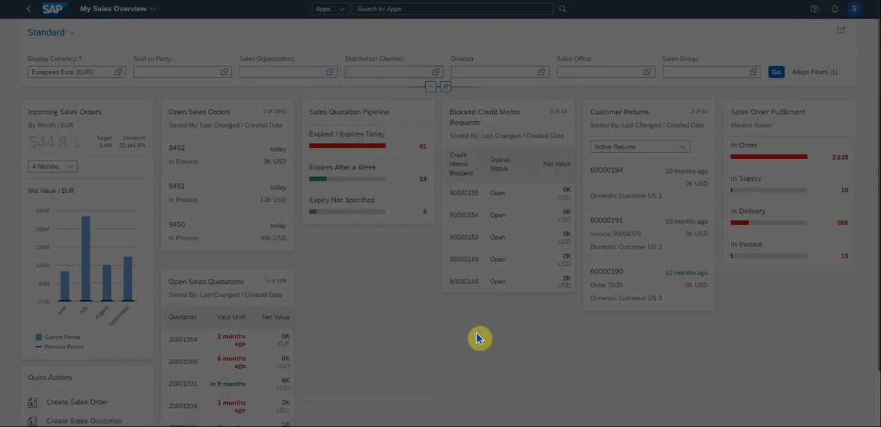
scroll("down", 3)
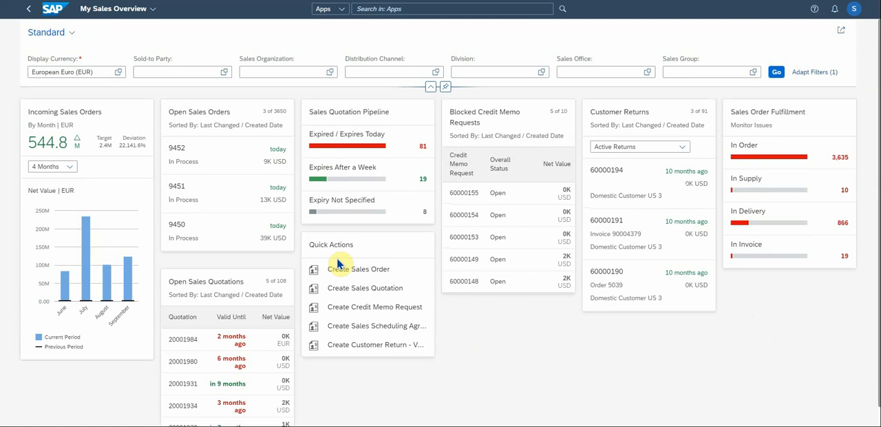
mouse_move(79, 126)
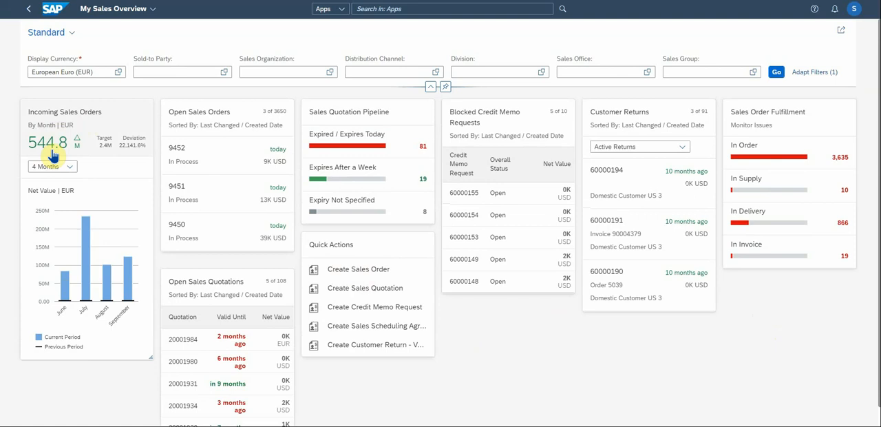
mouse_move(47, 143)
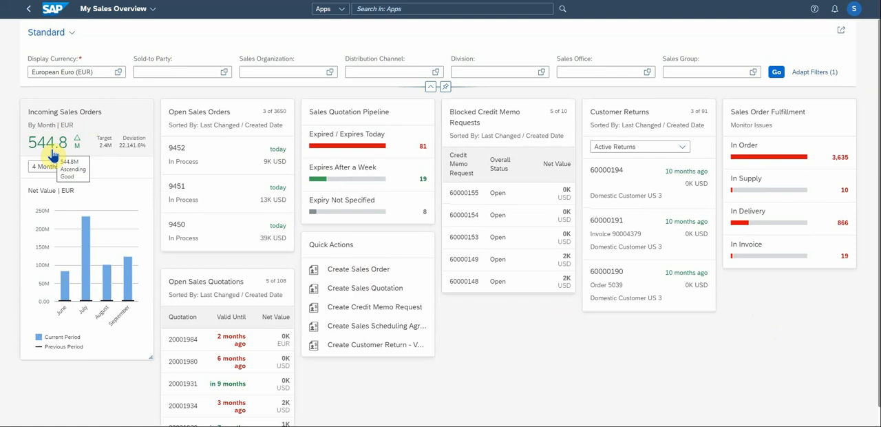
mouse_move(120, 153)
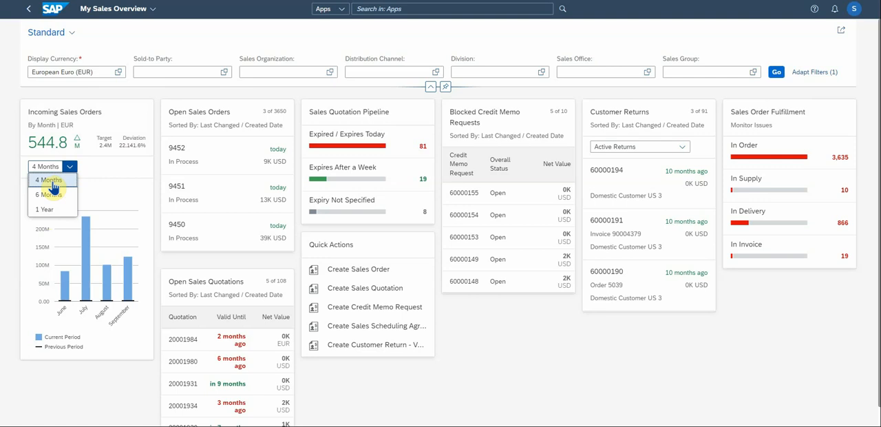
- Switch the Incoming Sales Orders card period from 4 Months to 1 Year
left_click(44, 209)
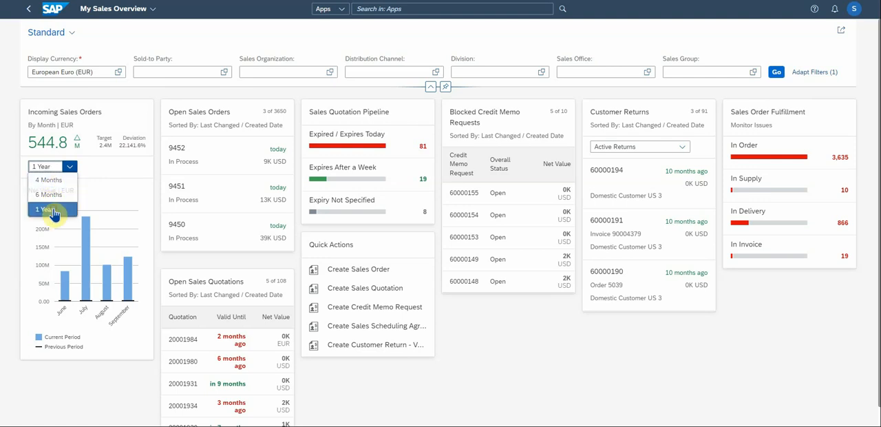
left_click(45, 209)
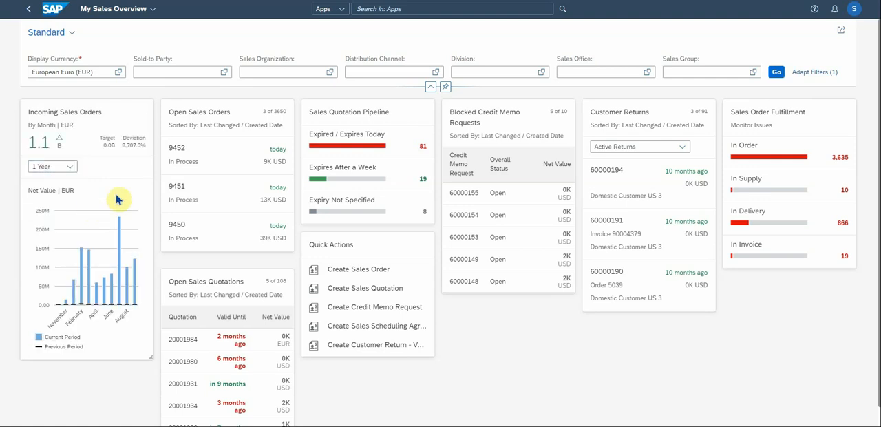
mouse_move(99, 275)
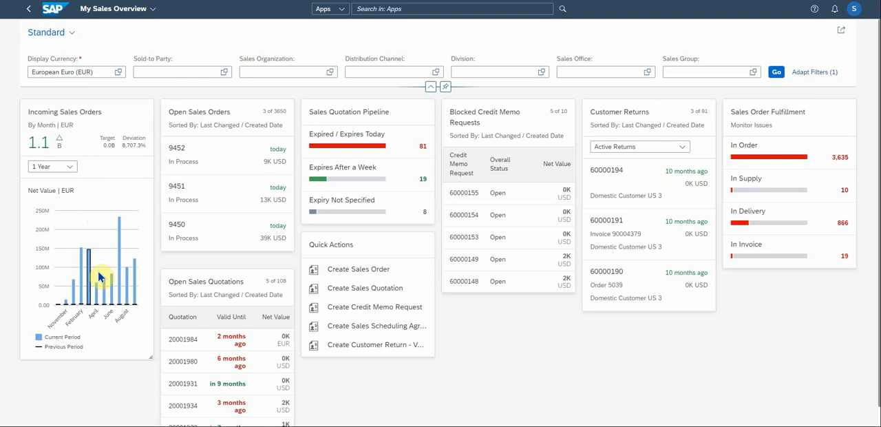
mouse_move(127, 251)
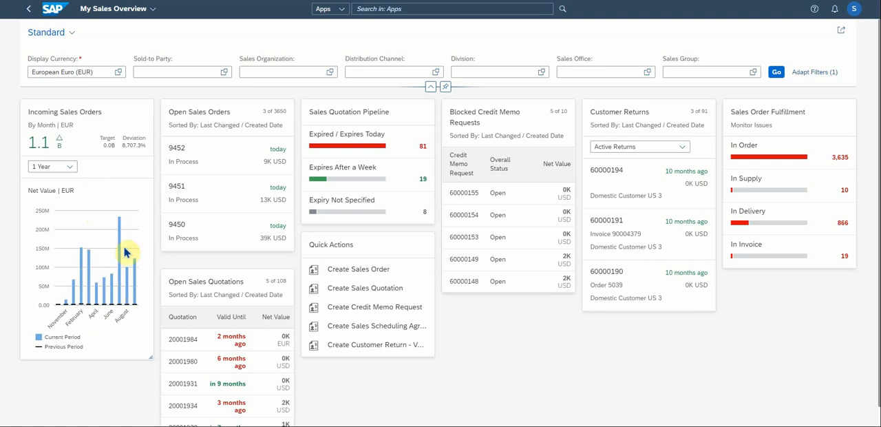
mouse_move(110, 281)
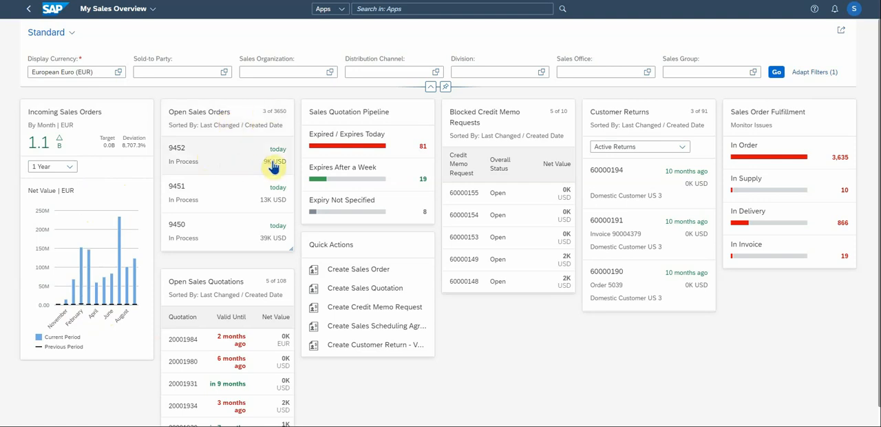
mouse_move(163, 167)
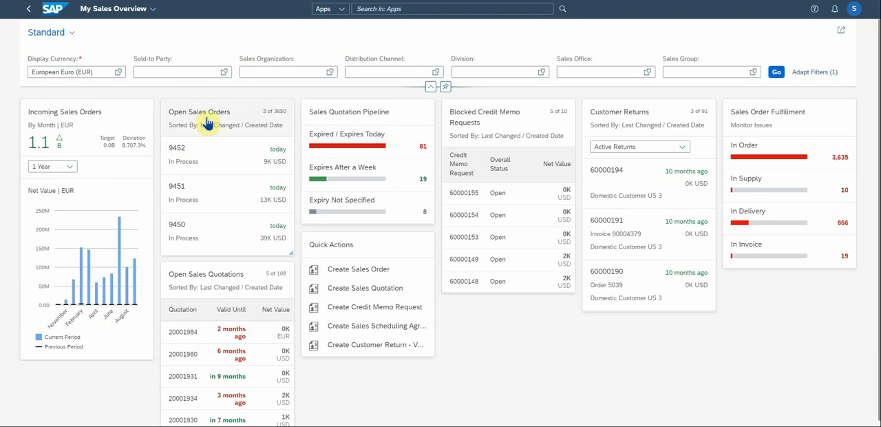
- Go from the Open Sales Orders card to Manage Sales Orders listing 3,650 orders
left_click(199, 112)
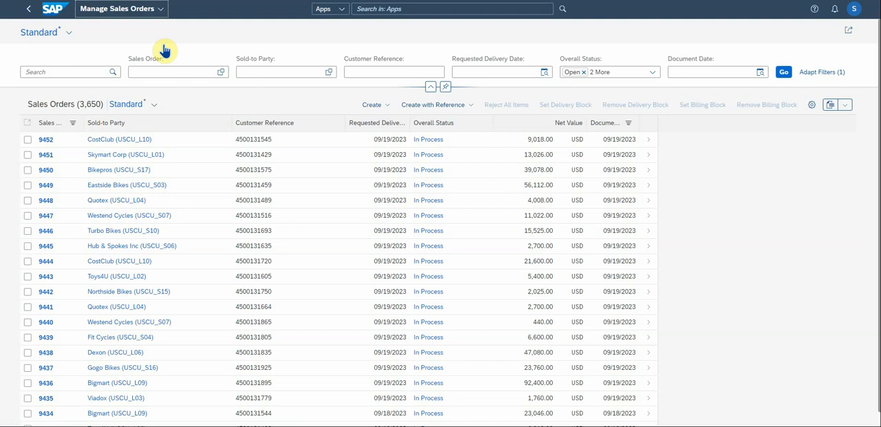
mouse_move(160, 8)
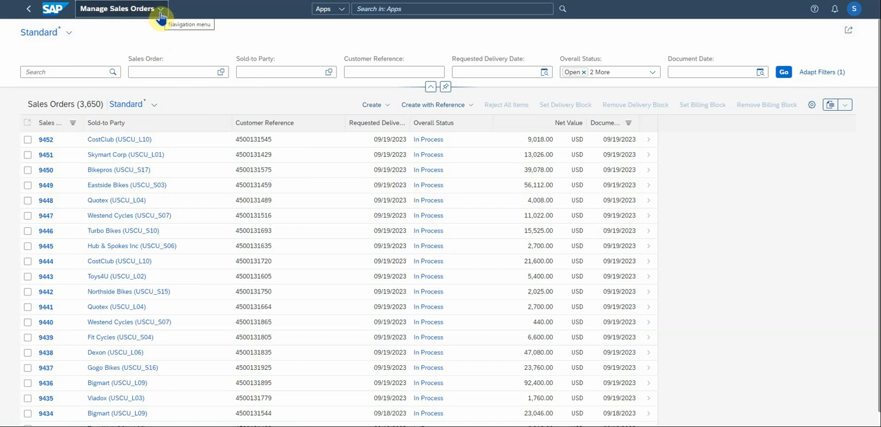
mouse_move(702, 170)
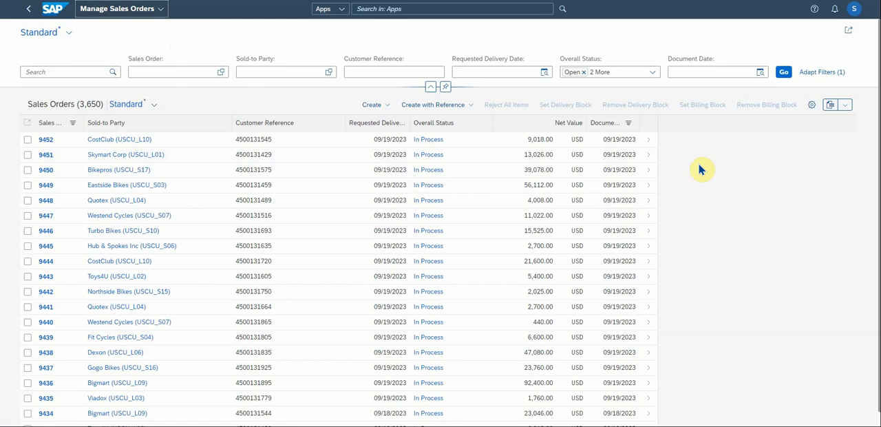
mouse_move(55, 135)
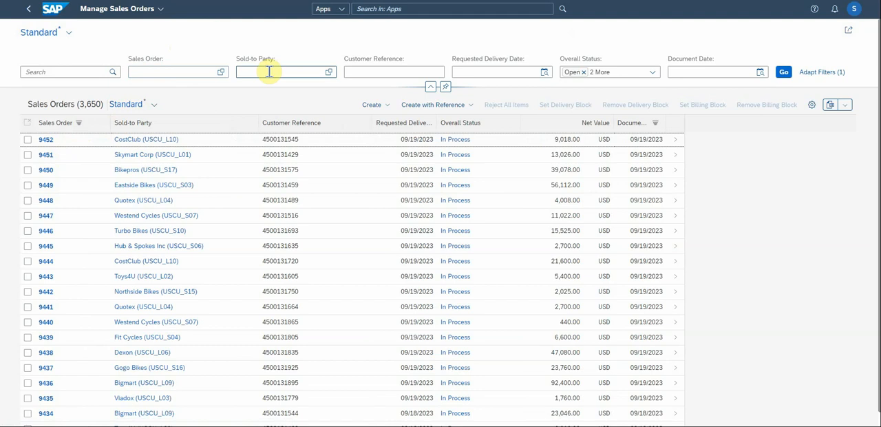
mouse_move(300, 122)
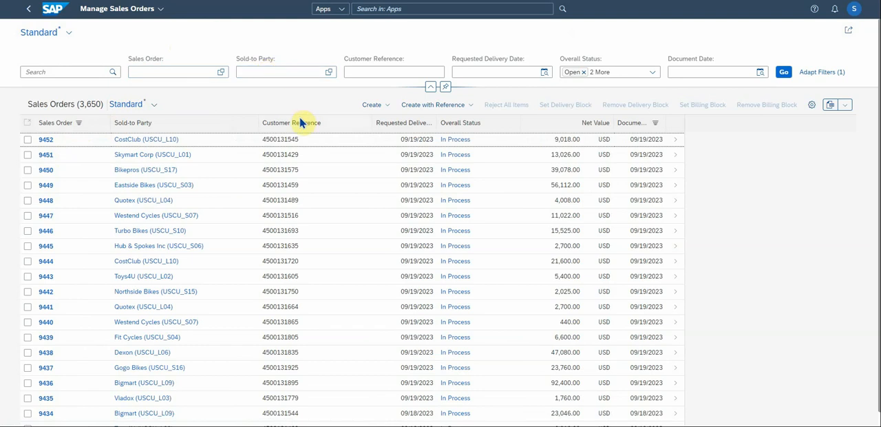
mouse_move(400, 139)
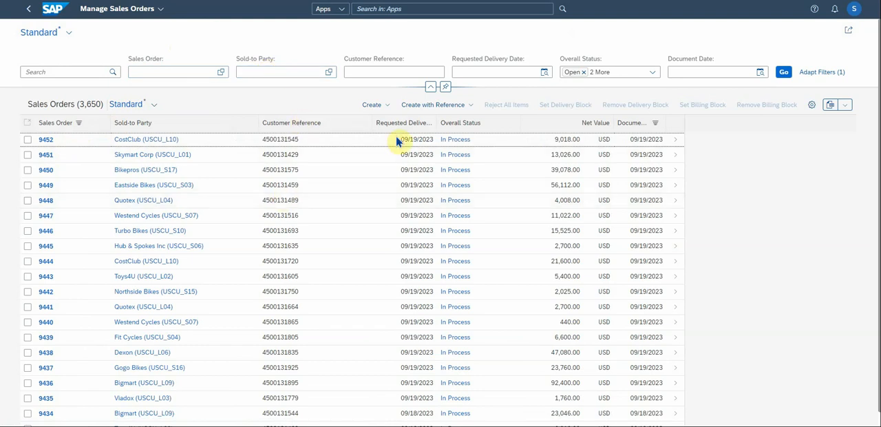
mouse_move(639, 145)
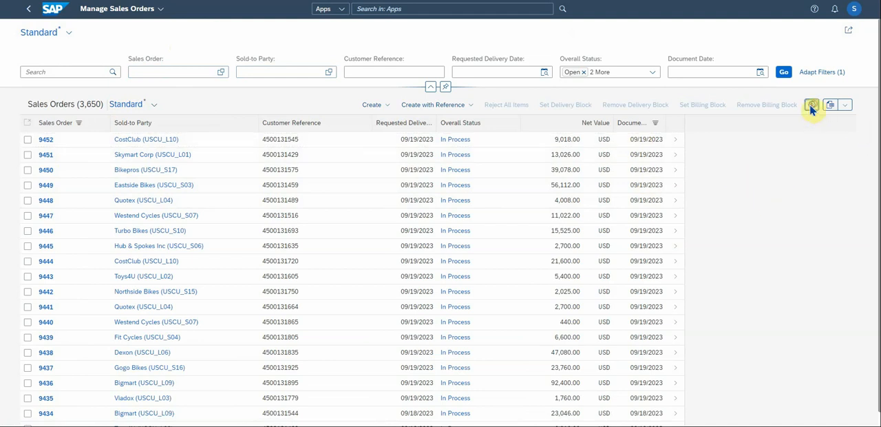
- Add Sales Group and Sales Office columns to the sales orders table, then go back
left_click(811, 105)
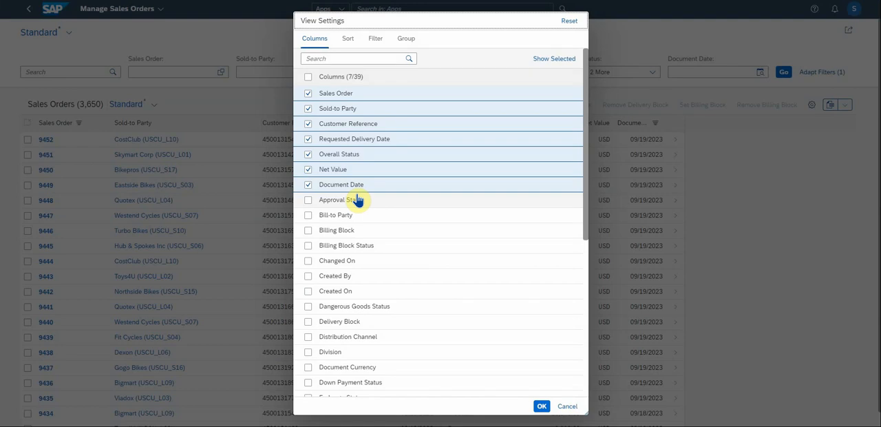
scroll("down", 3)
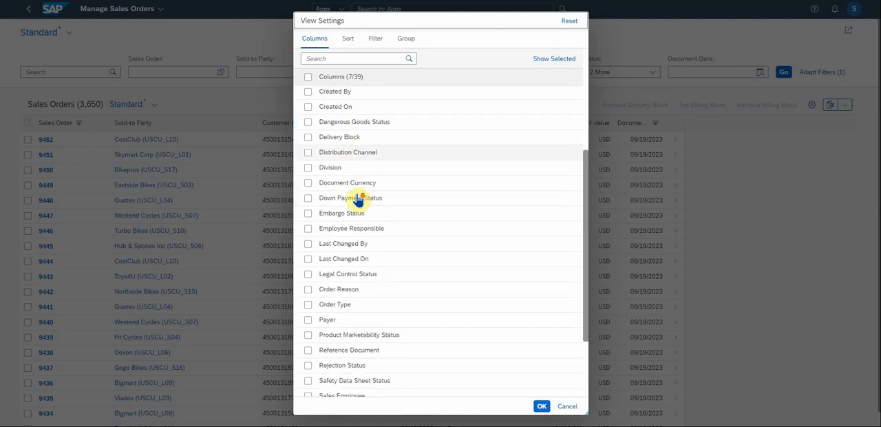
scroll("down", 3)
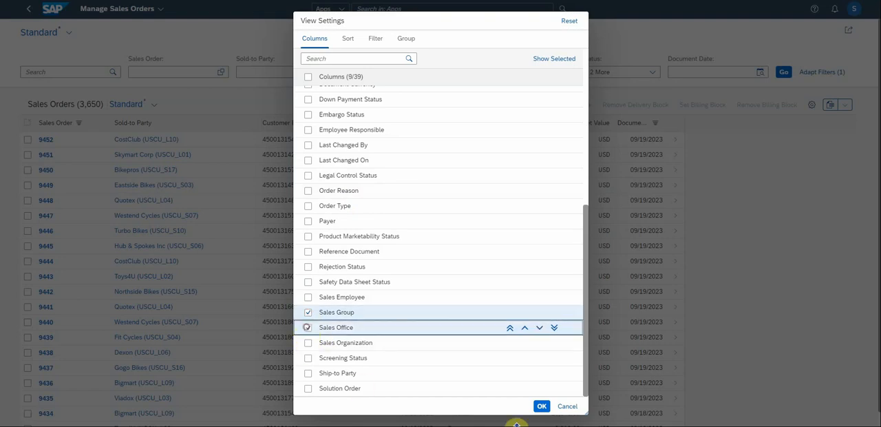
left_click(541, 406)
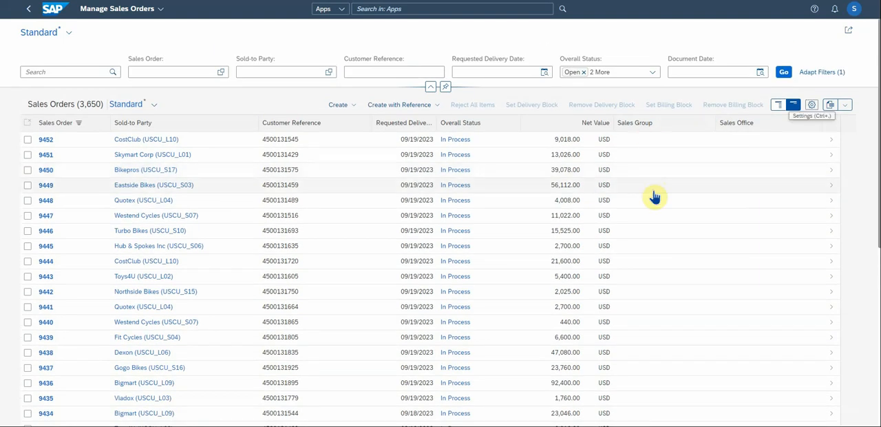
mouse_move(815, 140)
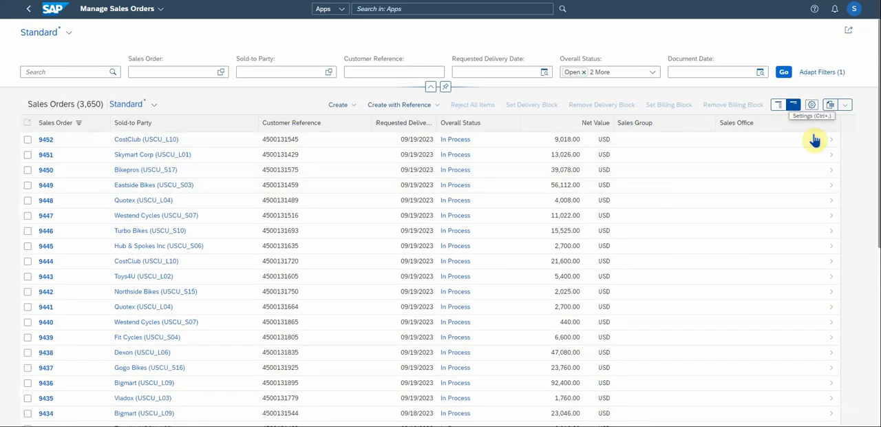
left_click(34, 12)
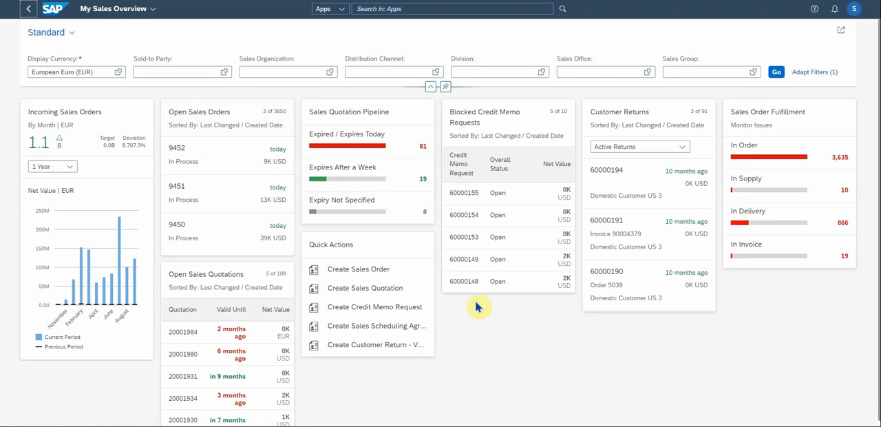
mouse_move(515, 337)
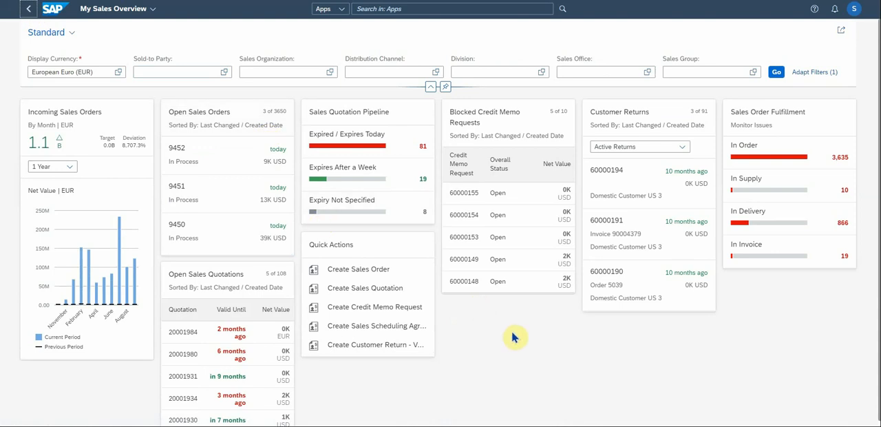
mouse_move(193, 289)
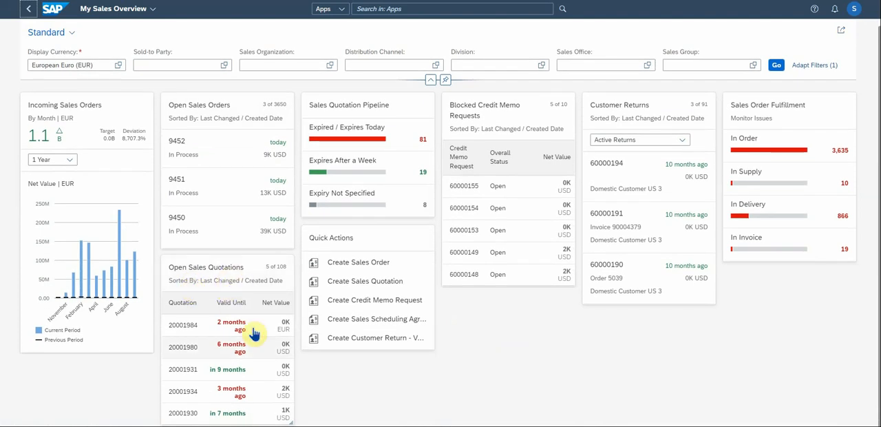
mouse_move(244, 332)
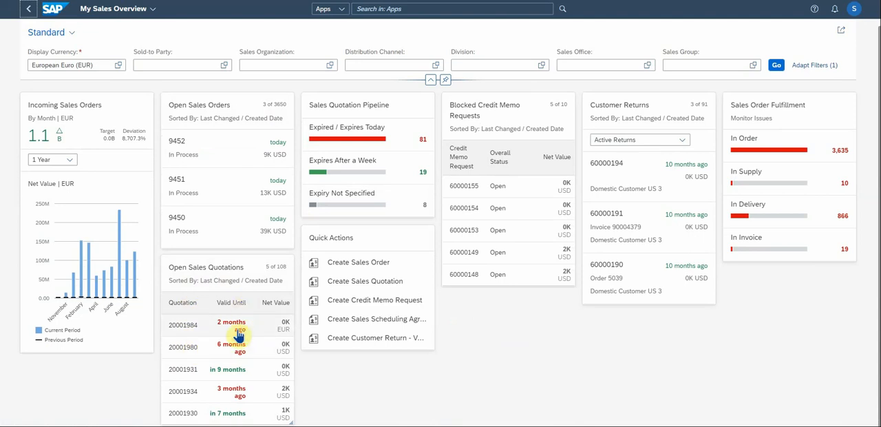
mouse_move(236, 317)
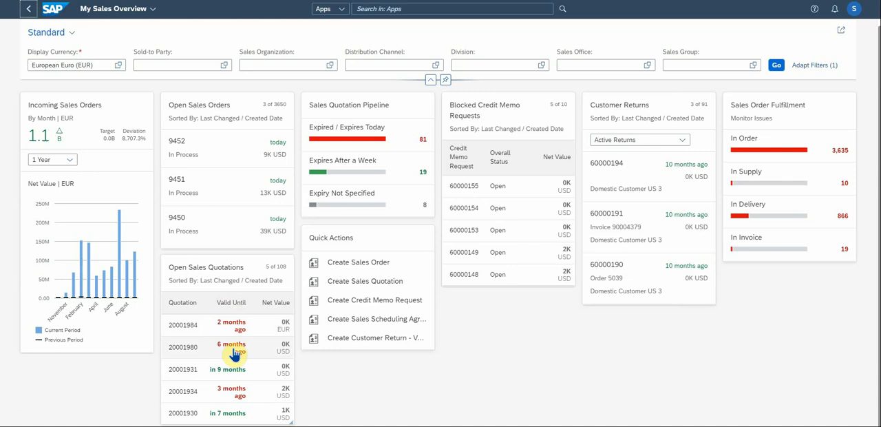
mouse_move(234, 379)
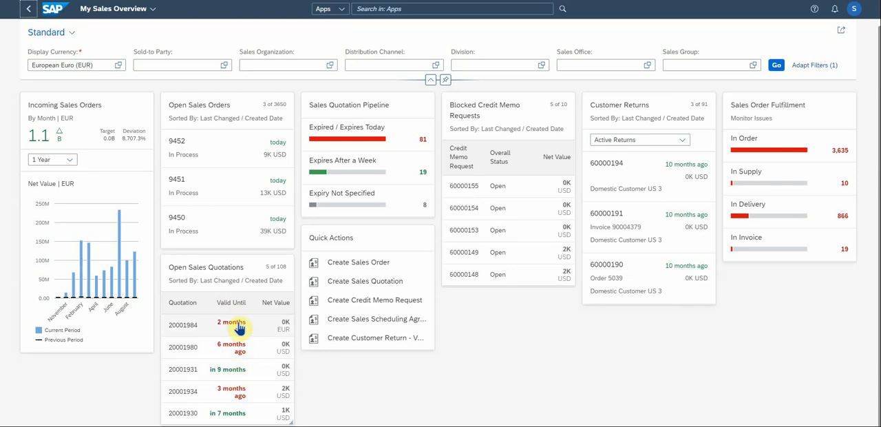
mouse_move(238, 351)
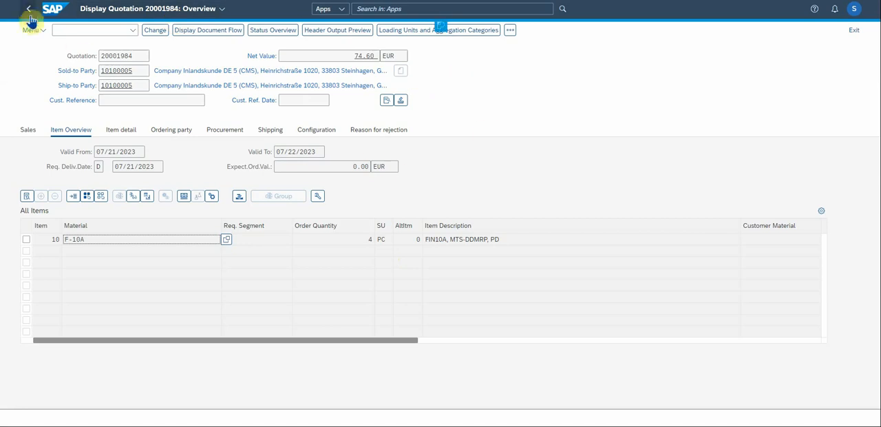
- Return from quotation 20001984 to My Sales Overview
left_click(28, 9)
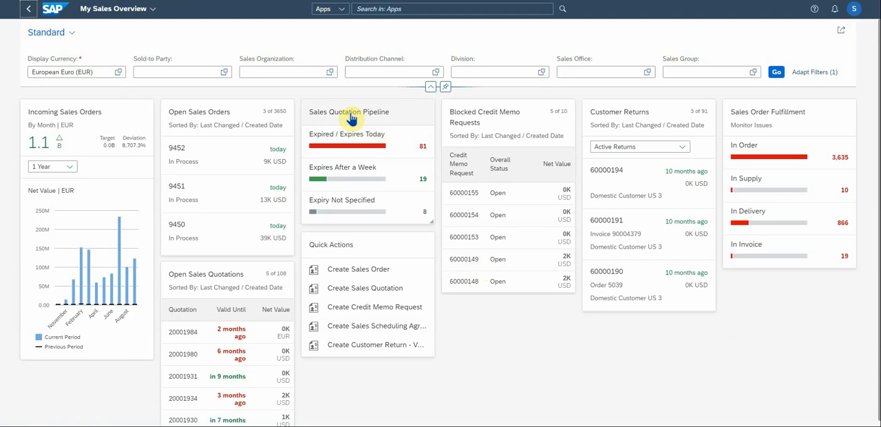
mouse_move(422, 152)
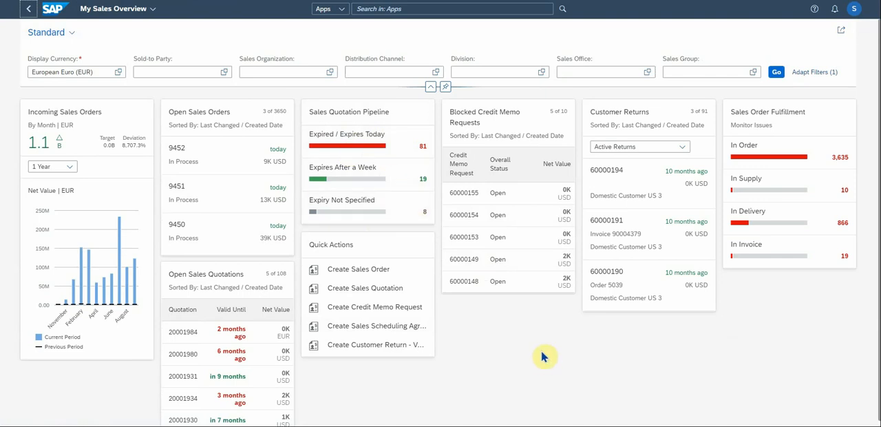
mouse_move(331, 246)
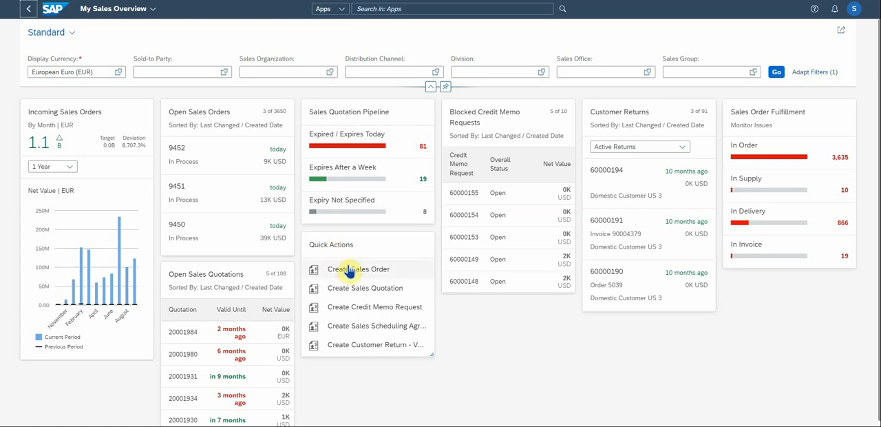
mouse_move(360, 291)
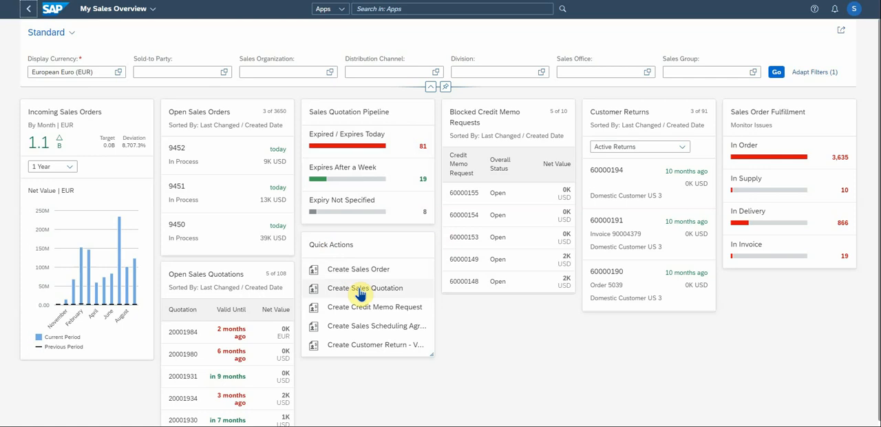
mouse_move(382, 337)
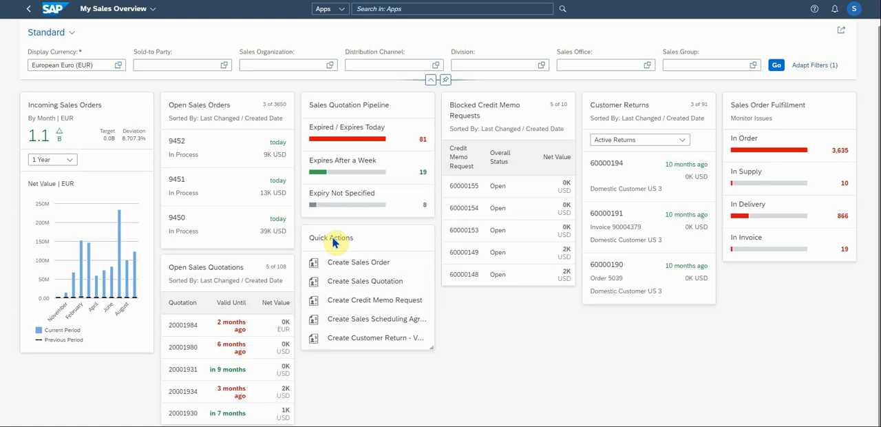
left_click(358, 263)
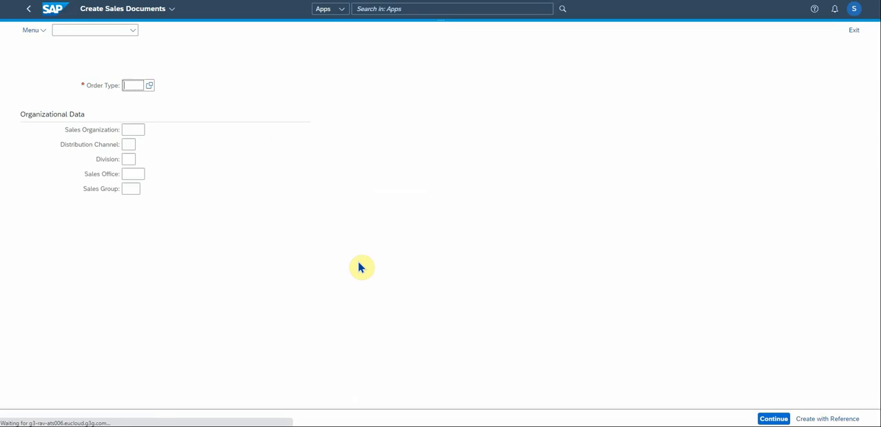
mouse_move(318, 225)
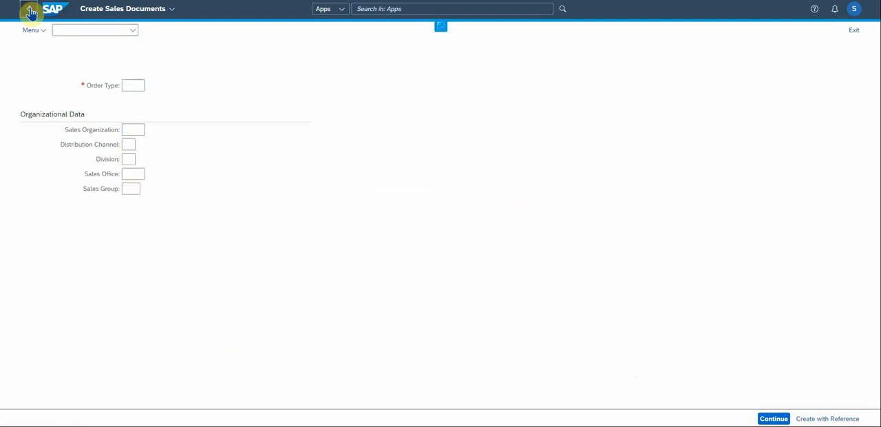
left_click(30, 11)
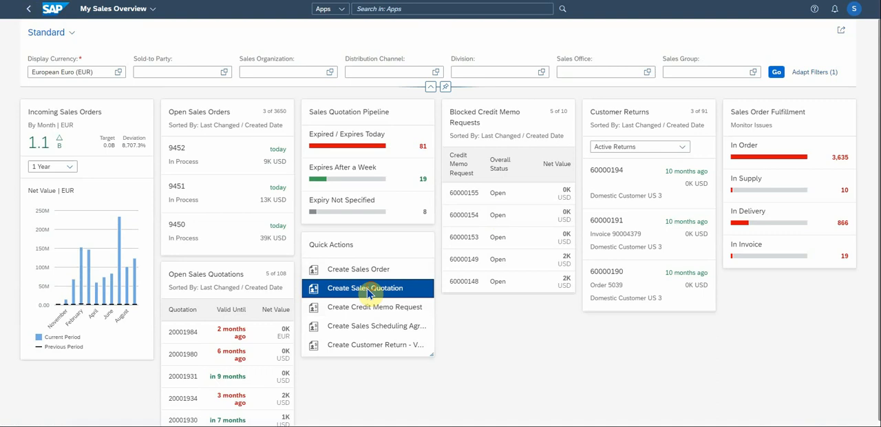
left_click(366, 288)
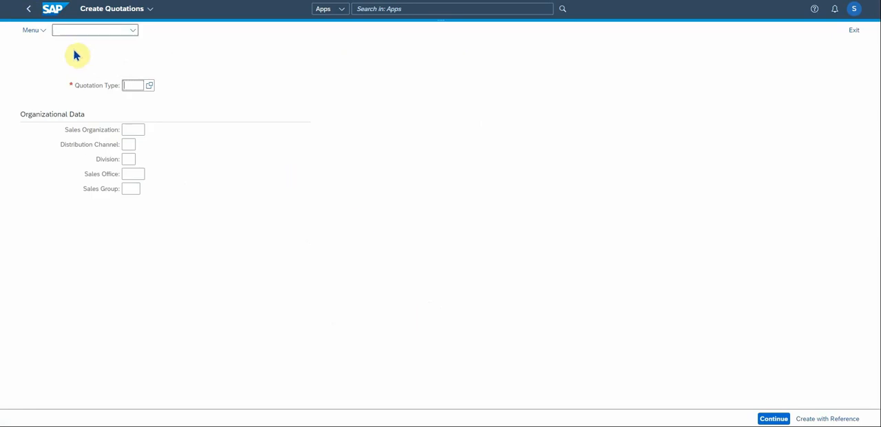
left_click(29, 8)
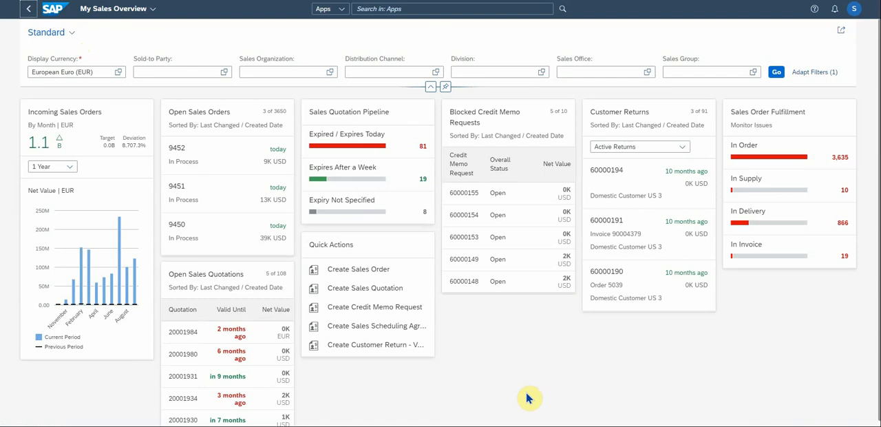
mouse_move(544, 411)
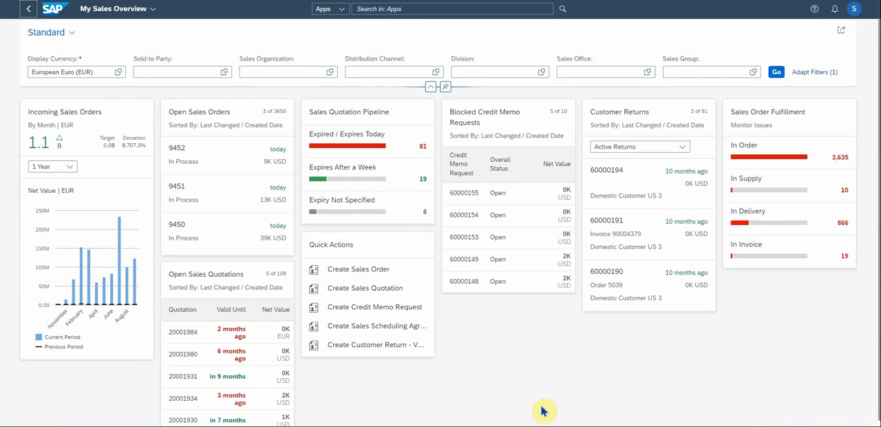
mouse_move(482, 320)
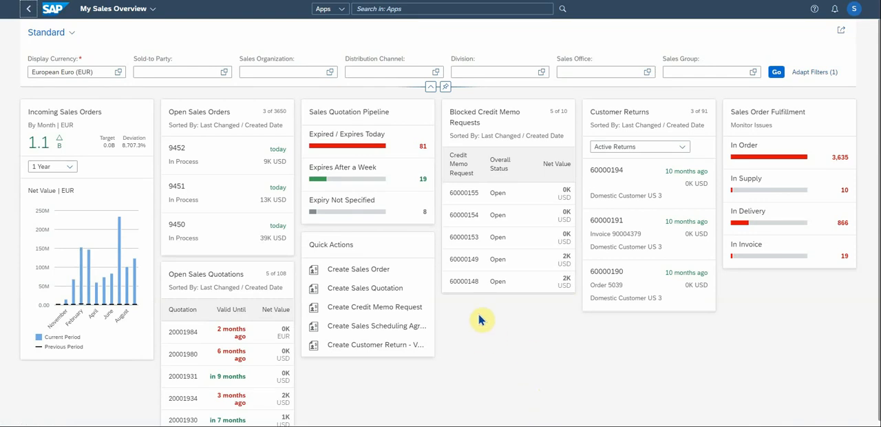
mouse_move(522, 320)
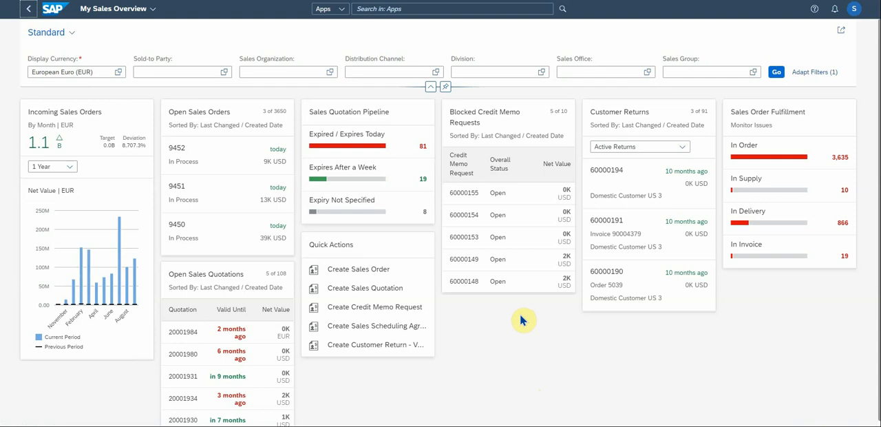
mouse_move(497, 119)
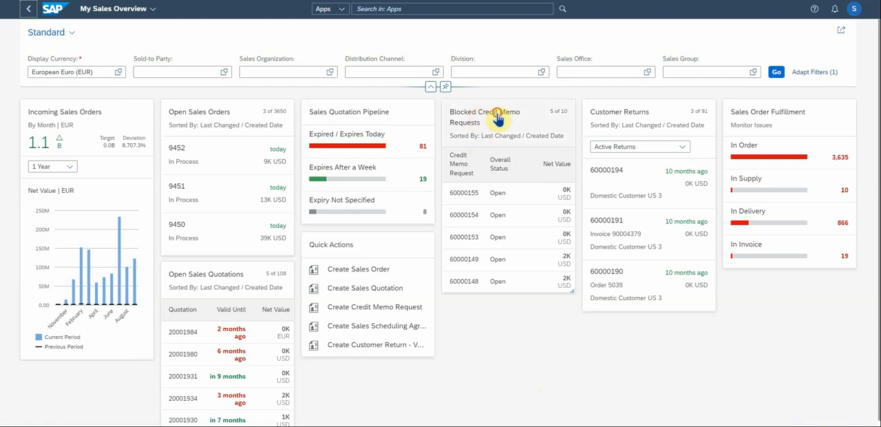
left_click(485, 117)
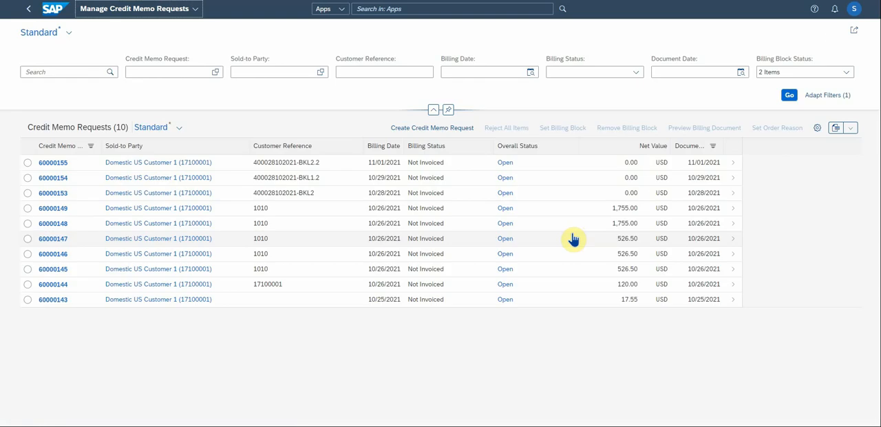
mouse_move(513, 146)
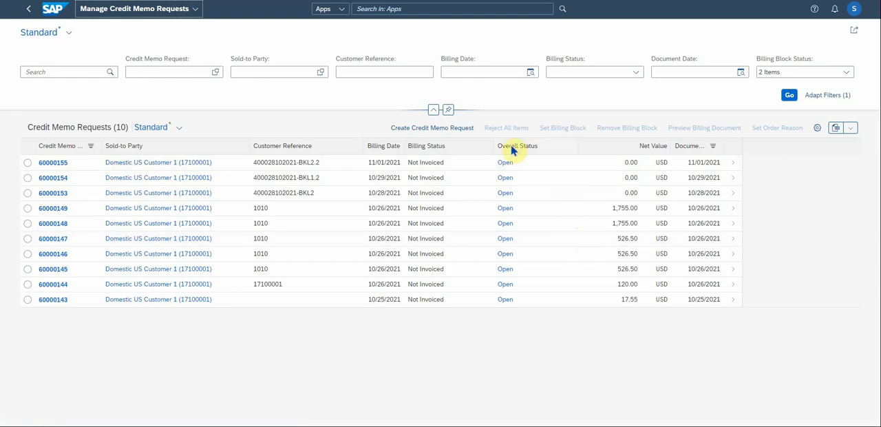
mouse_move(505, 310)
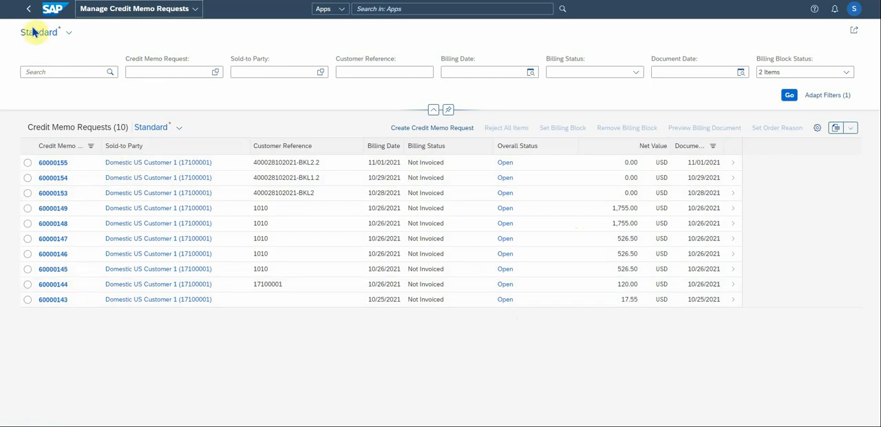
left_click(28, 9)
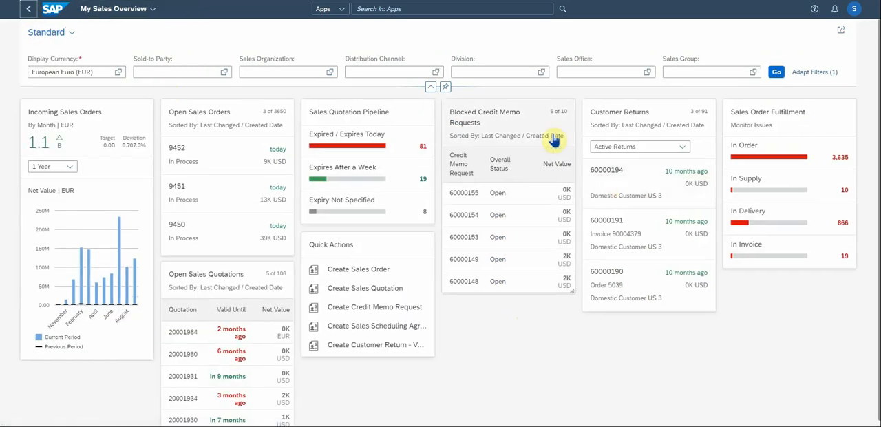
mouse_move(637, 115)
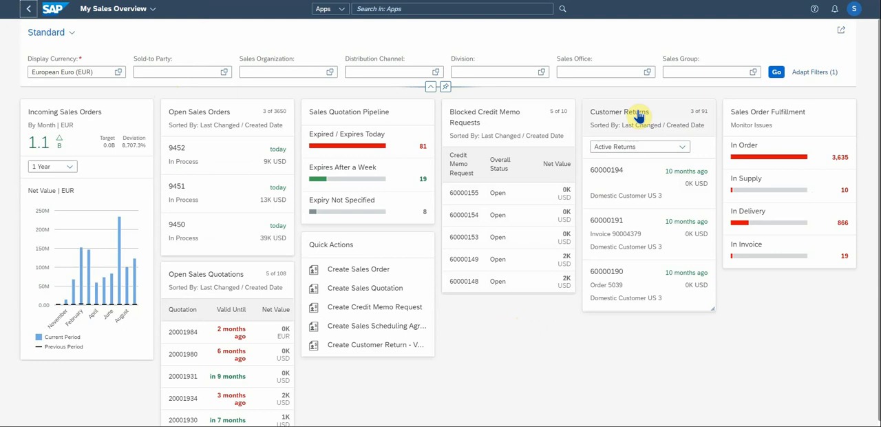
- Set Customer Returns to Not Released, view return 60000035, and navigate back
left_click(682, 147)
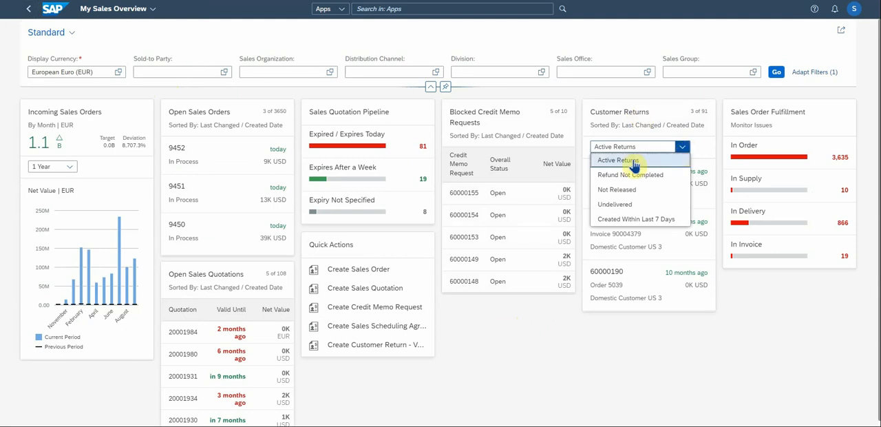
mouse_move(637, 175)
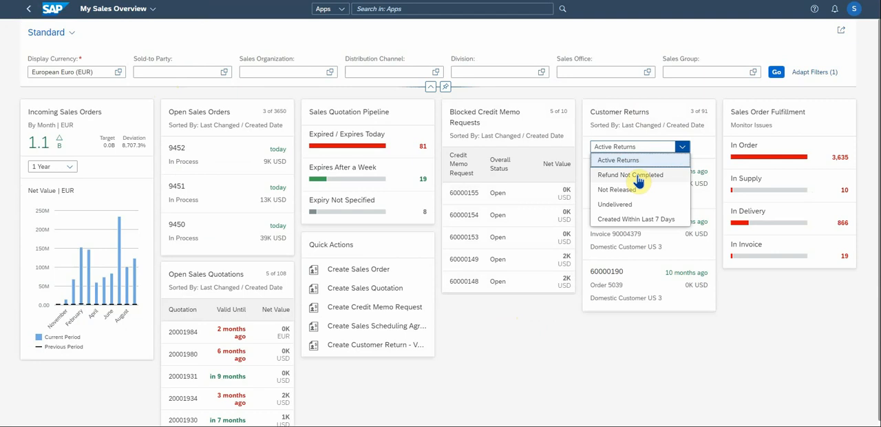
mouse_move(625, 204)
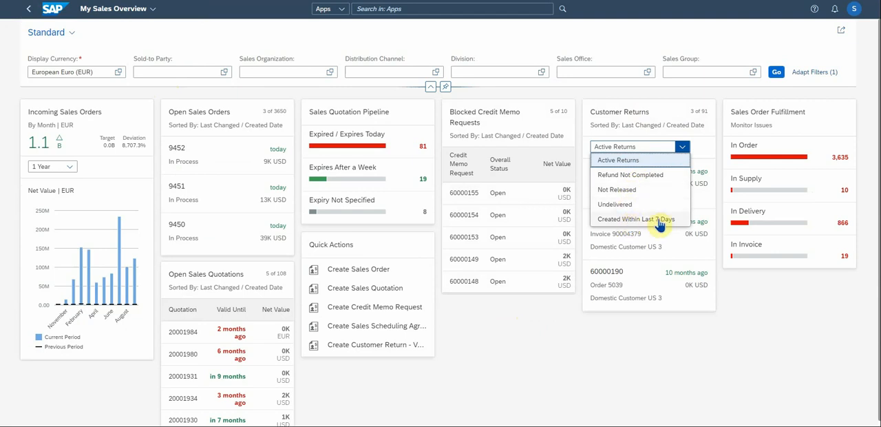
mouse_move(624, 214)
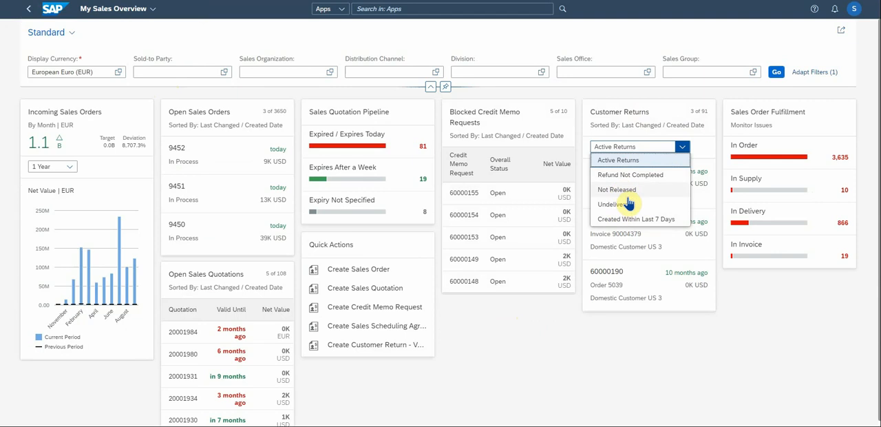
mouse_move(617, 234)
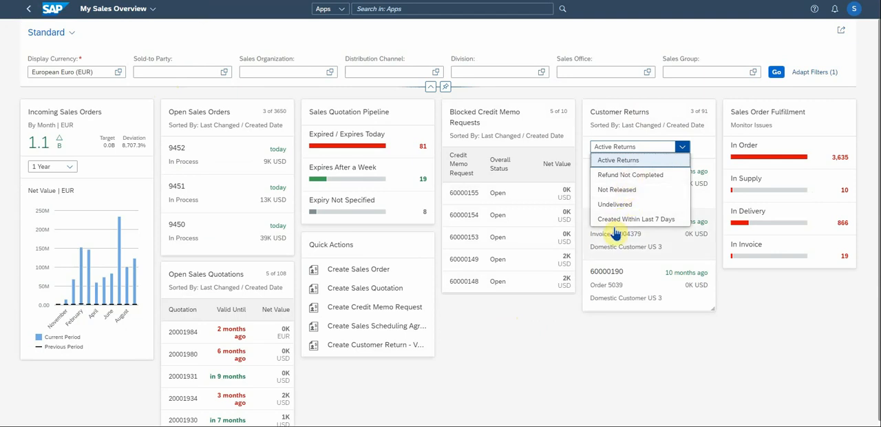
left_click(616, 189)
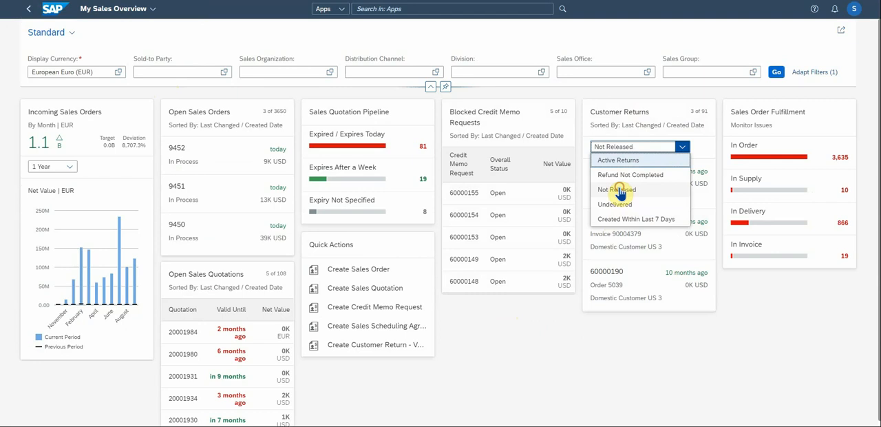
left_click(615, 190)
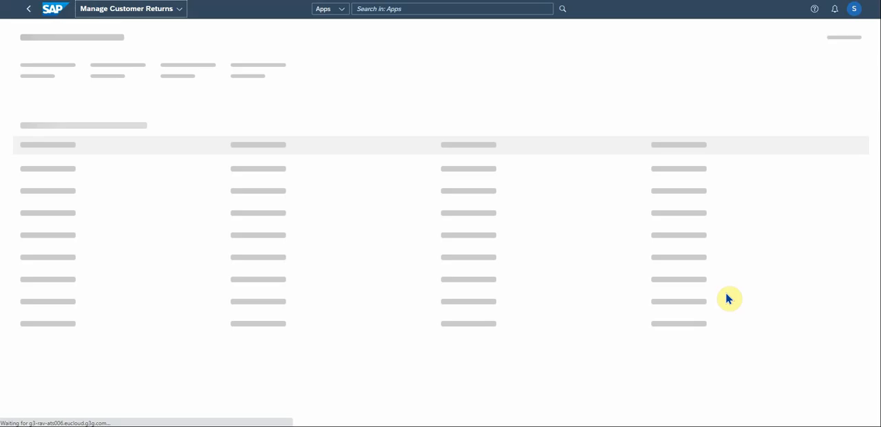
mouse_move(719, 258)
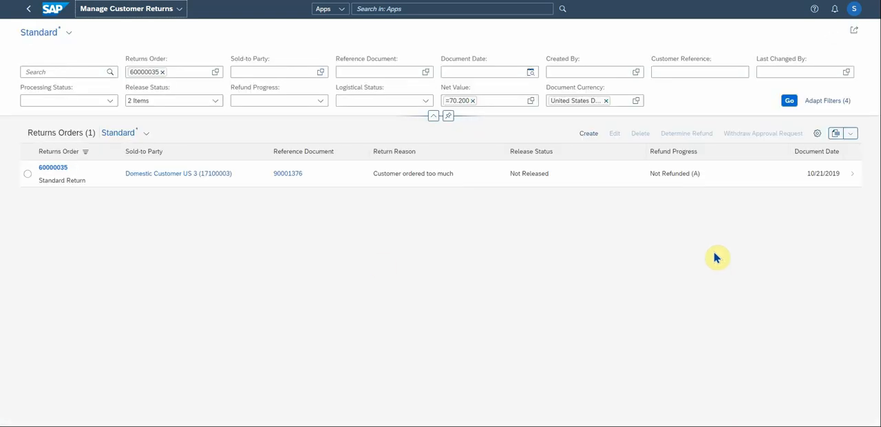
left_click(29, 8)
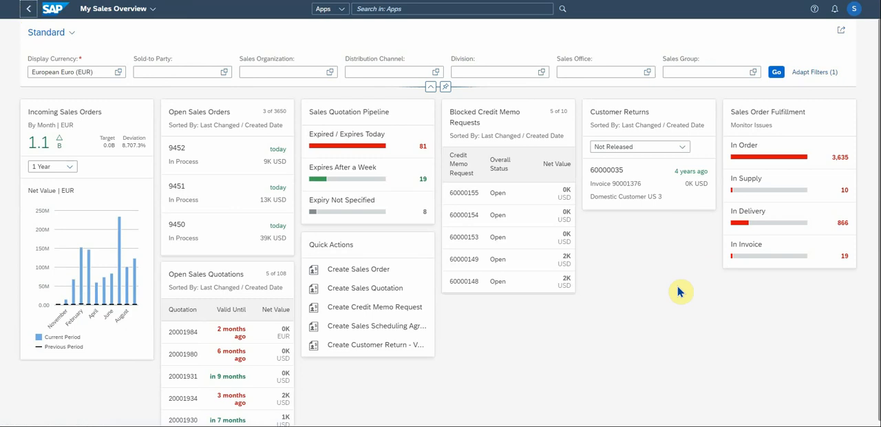
mouse_move(694, 303)
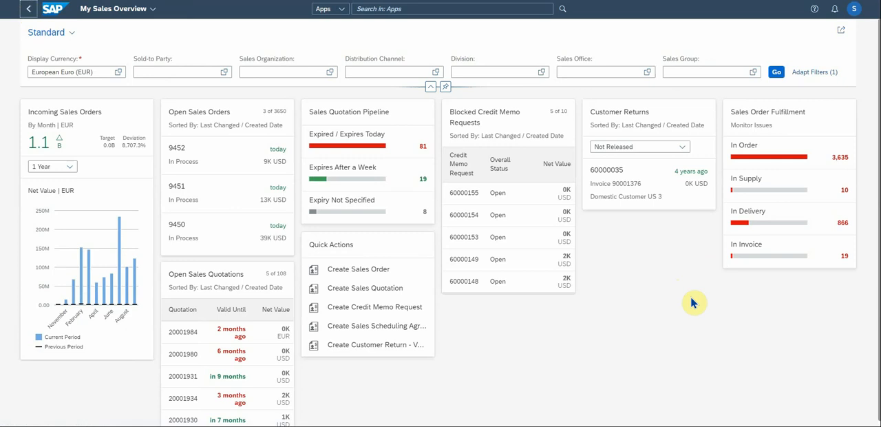
mouse_move(766, 117)
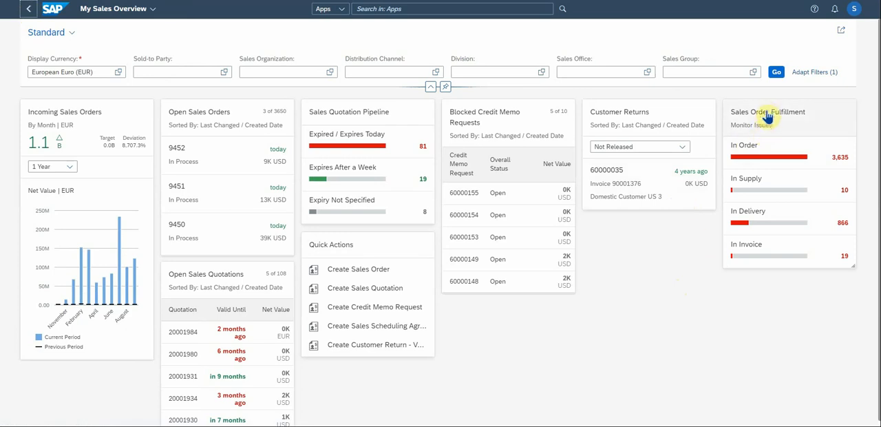
mouse_move(785, 118)
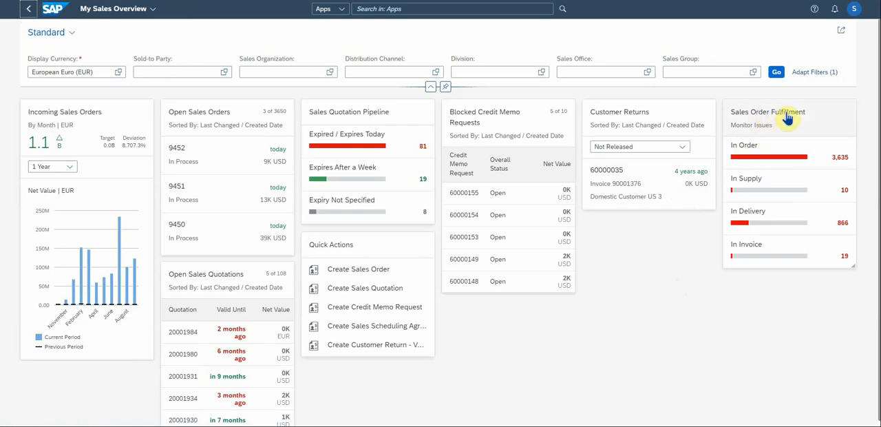
mouse_move(766, 132)
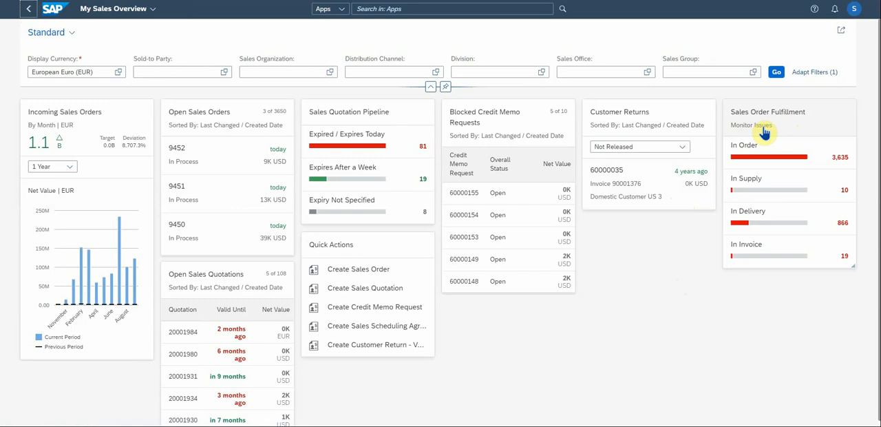
mouse_move(773, 145)
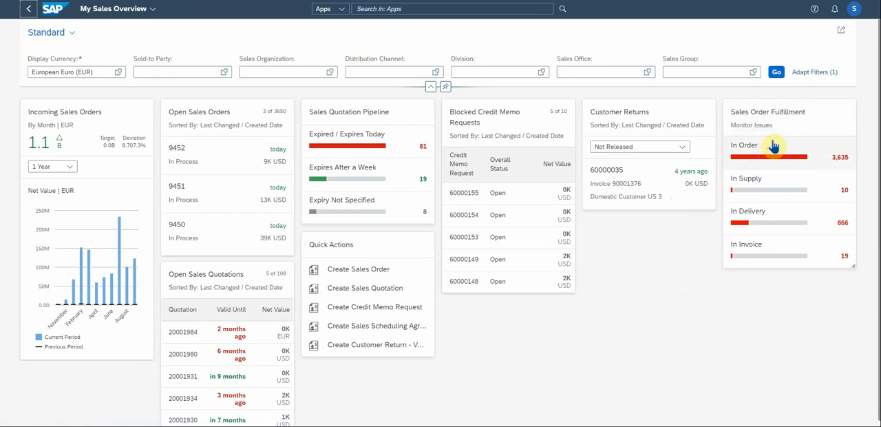
mouse_move(825, 162)
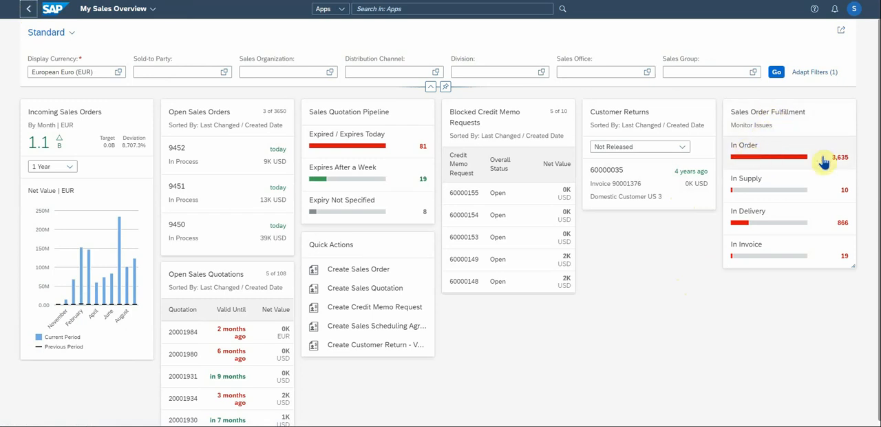
mouse_move(755, 230)
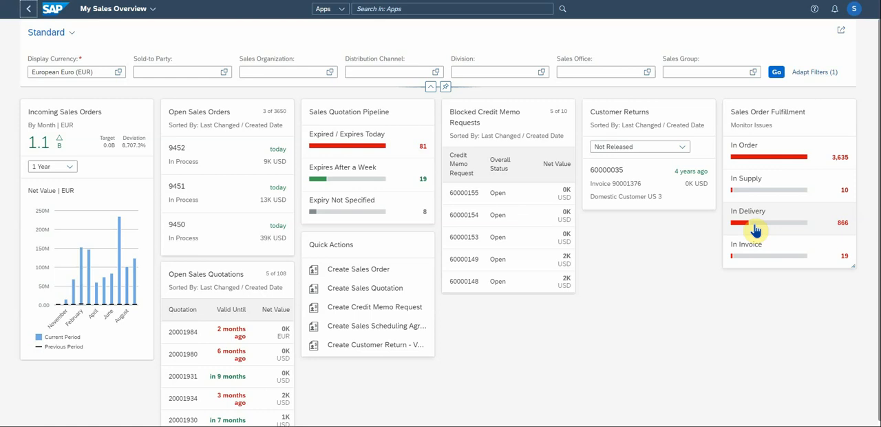
mouse_move(777, 157)
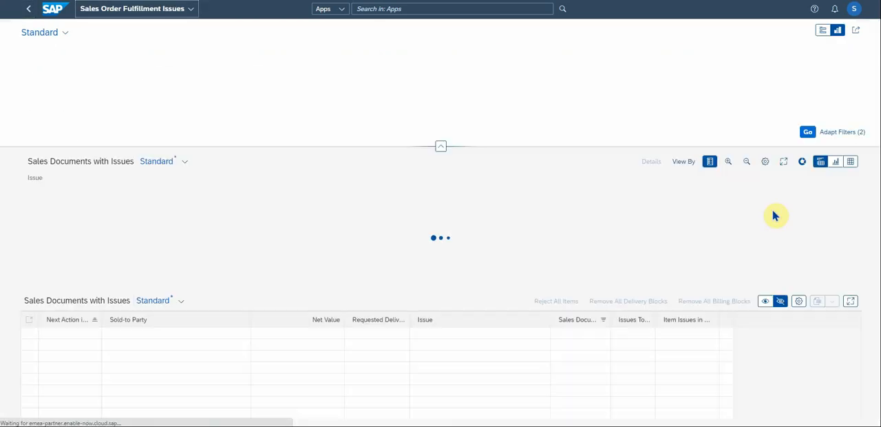
left_click(808, 131)
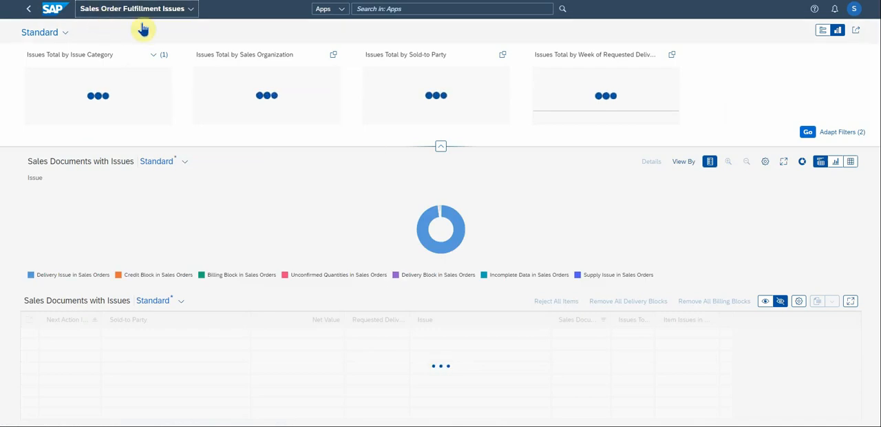
mouse_move(151, 23)
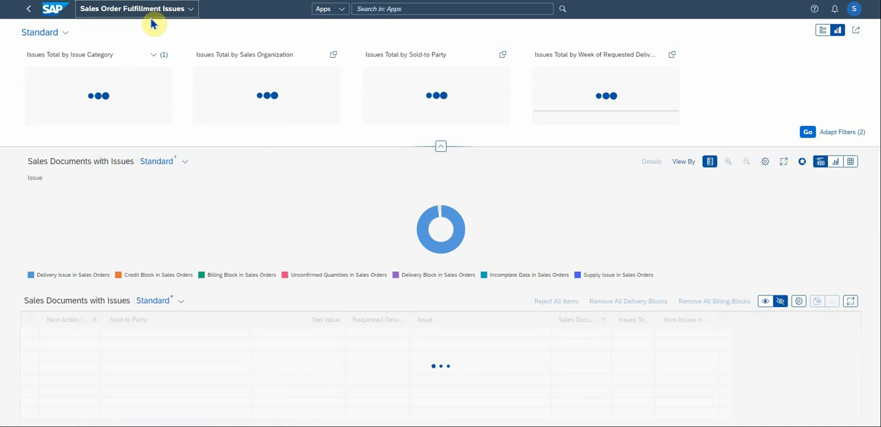
mouse_move(110, 95)
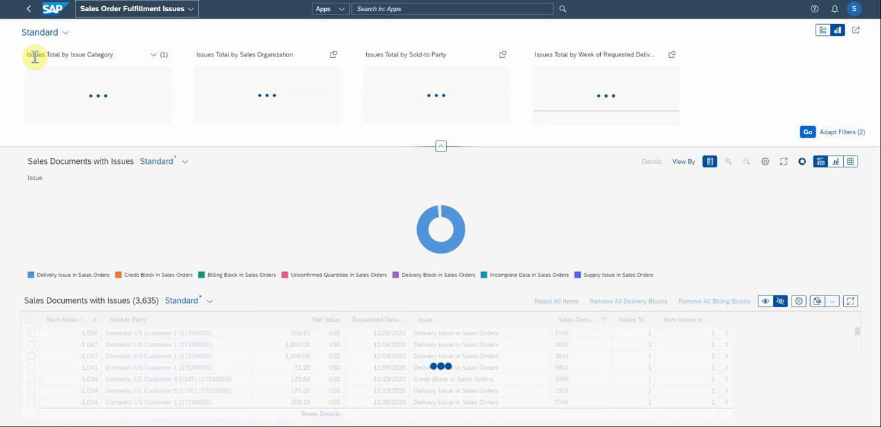
mouse_move(104, 55)
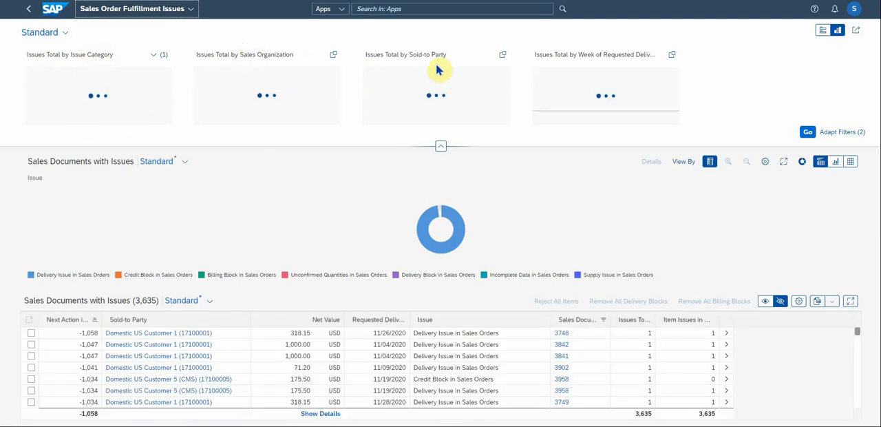
mouse_move(616, 58)
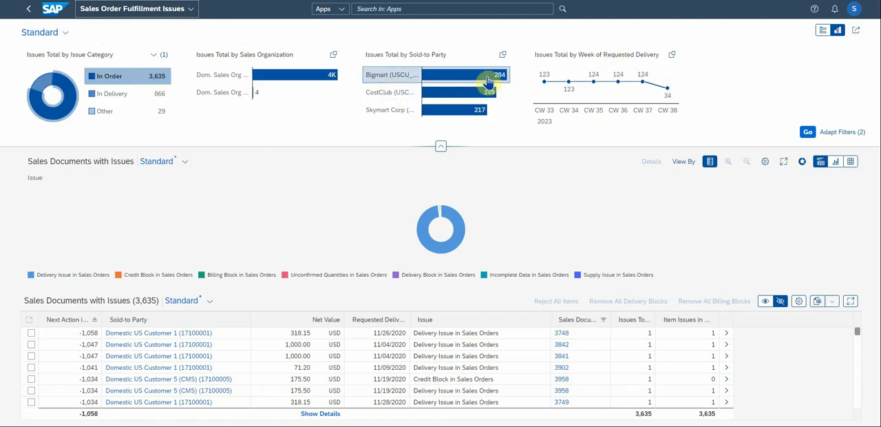
mouse_move(197, 136)
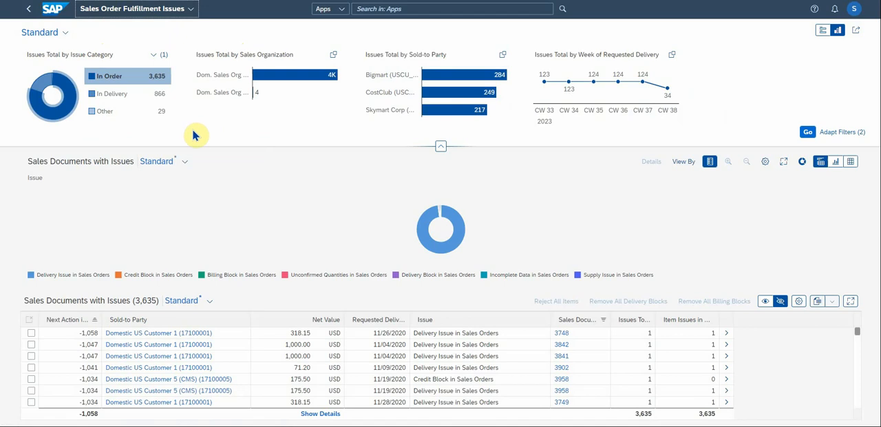
mouse_move(40, 279)
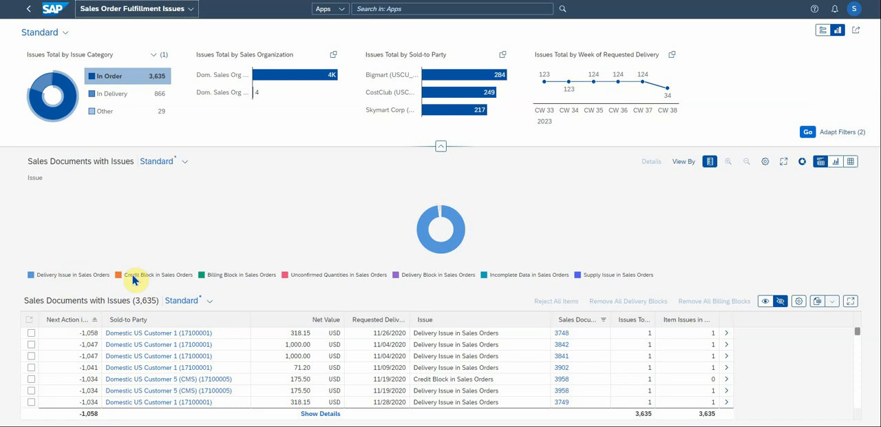
mouse_move(217, 279)
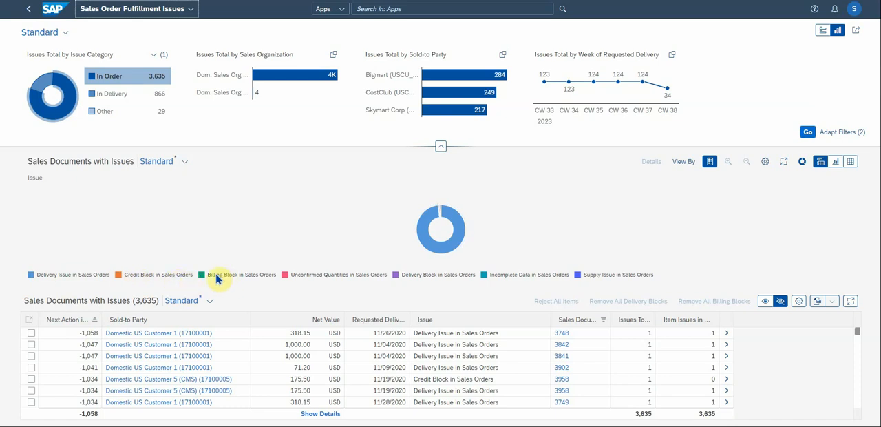
mouse_move(302, 285)
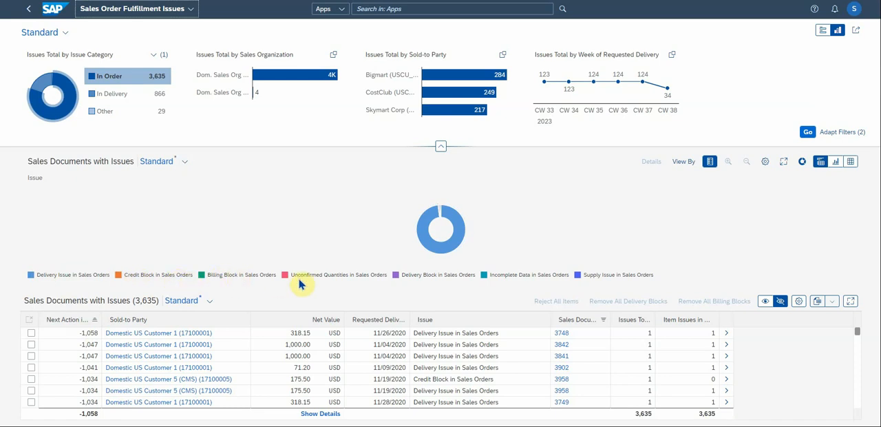
mouse_move(316, 280)
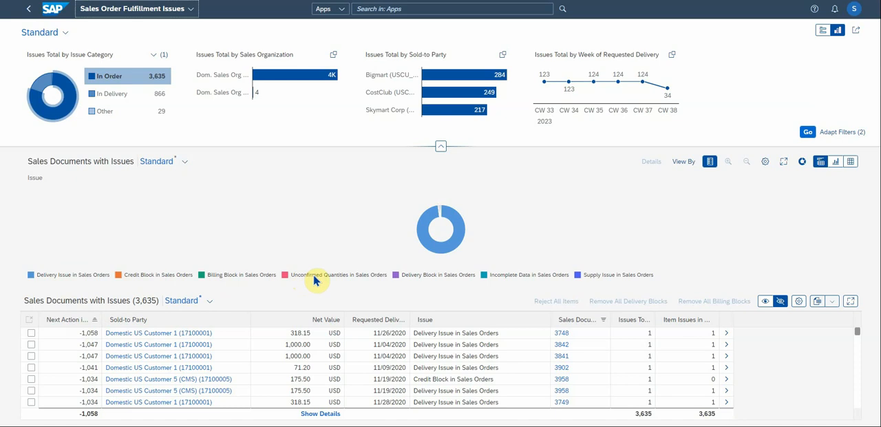
mouse_move(331, 288)
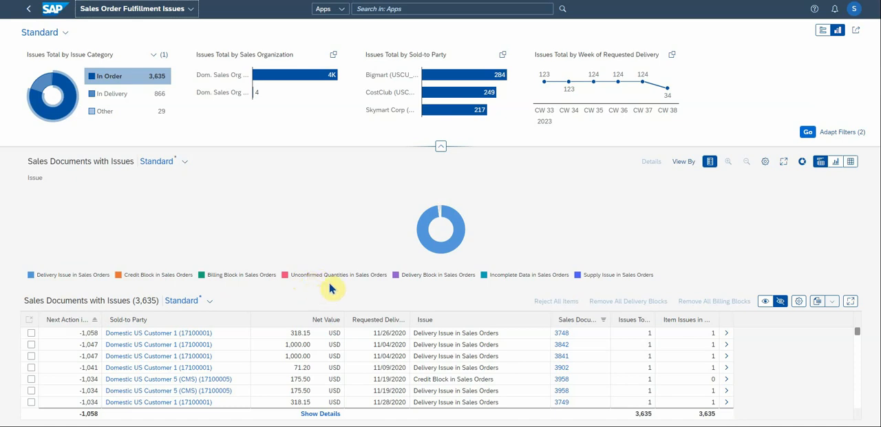
mouse_move(419, 290)
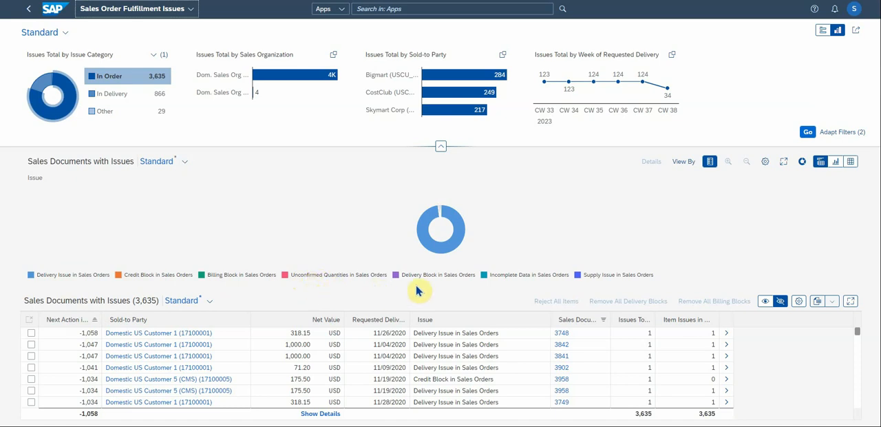
mouse_move(427, 293)
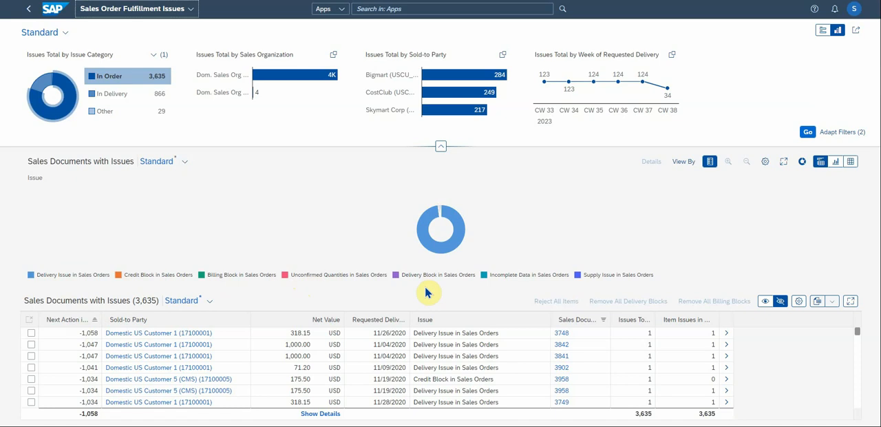
mouse_move(541, 291)
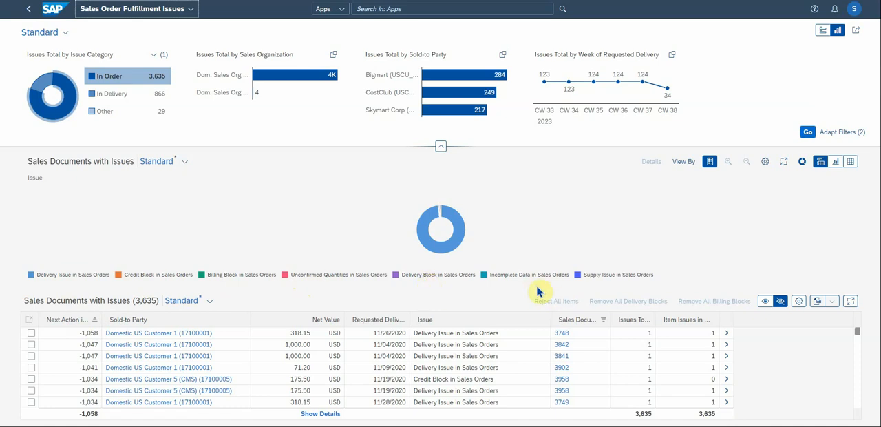
mouse_move(512, 288)
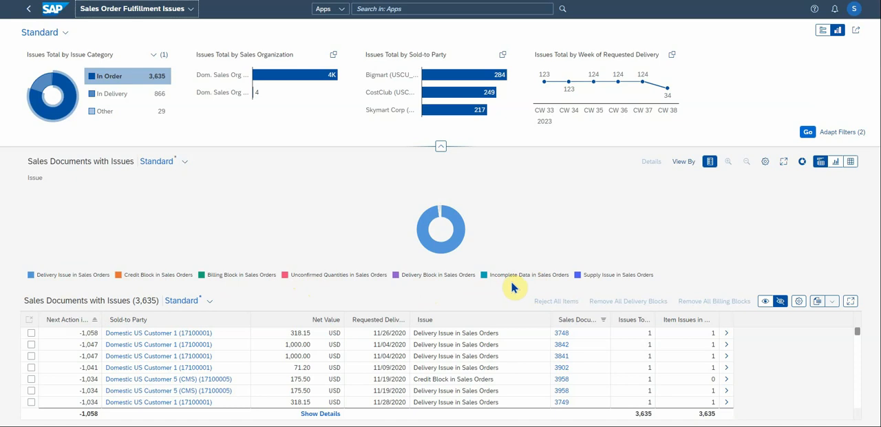
mouse_move(529, 288)
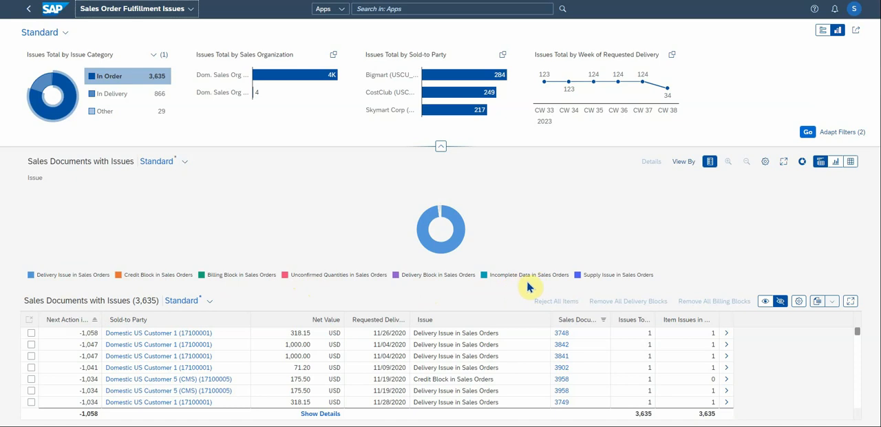
mouse_move(562, 280)
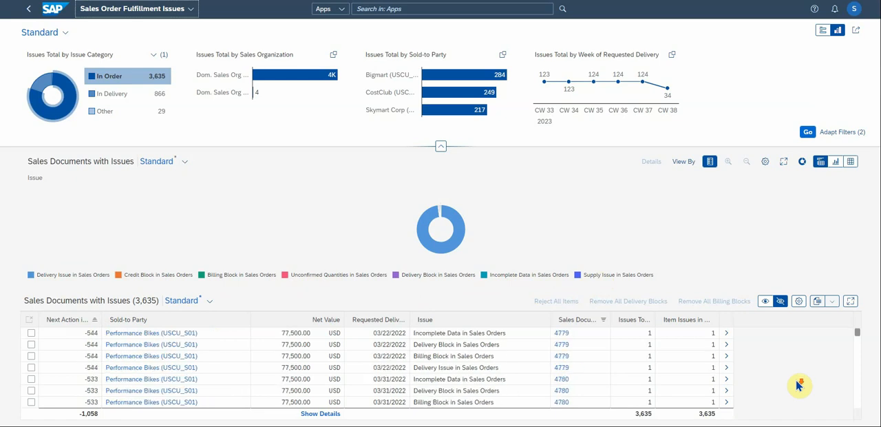
mouse_move(799, 386)
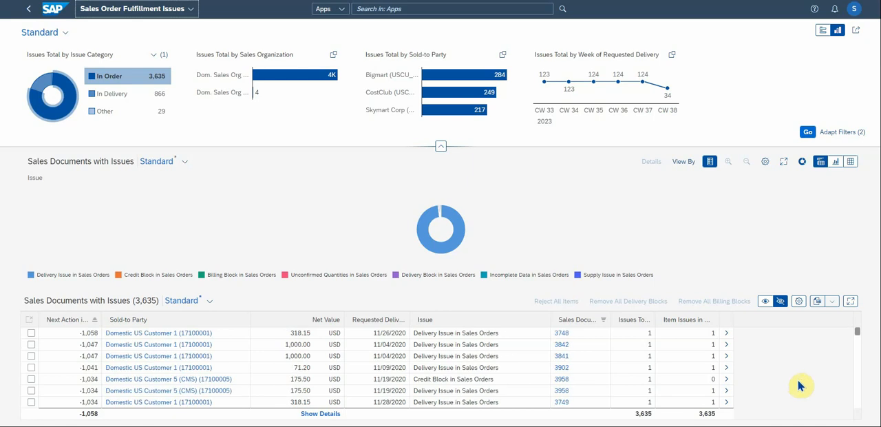
mouse_move(482, 281)
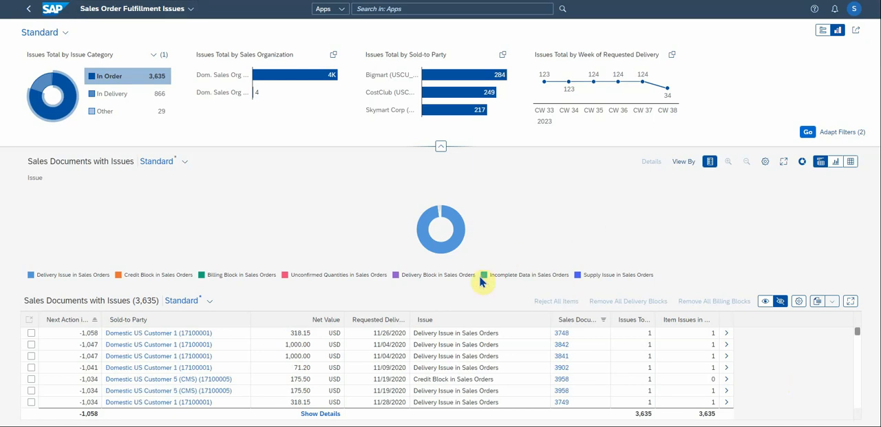
mouse_move(413, 279)
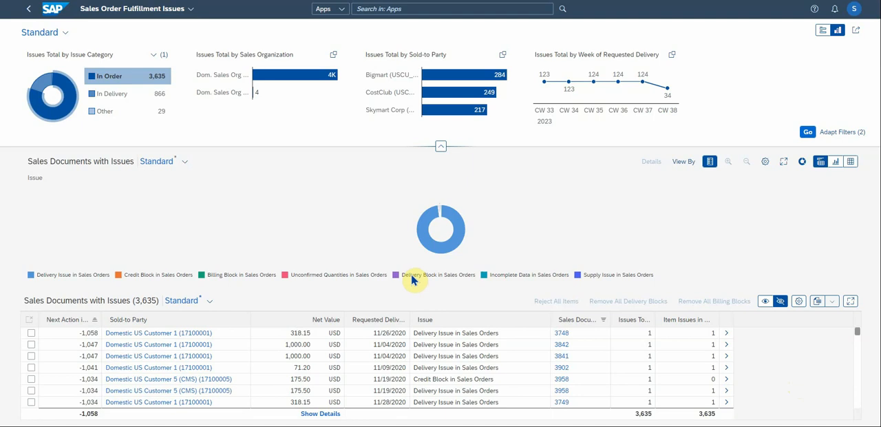
mouse_move(526, 281)
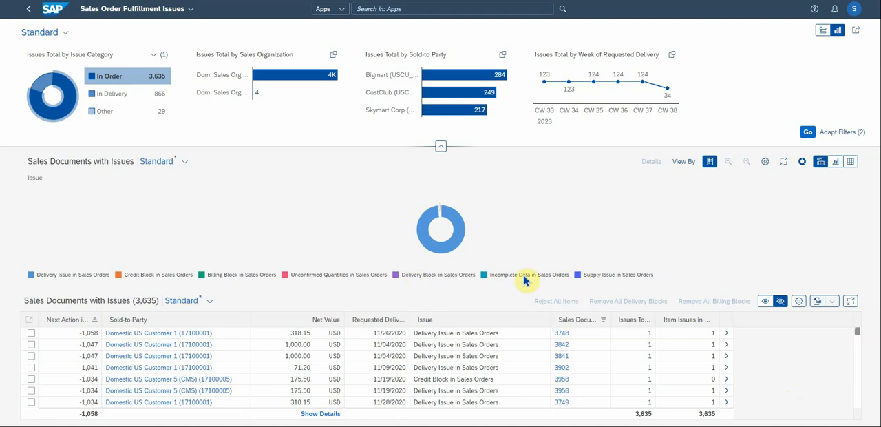
- Use the chart legend to filter to the 18 Delivery Block in Sales Orders documents
left_click(528, 275)
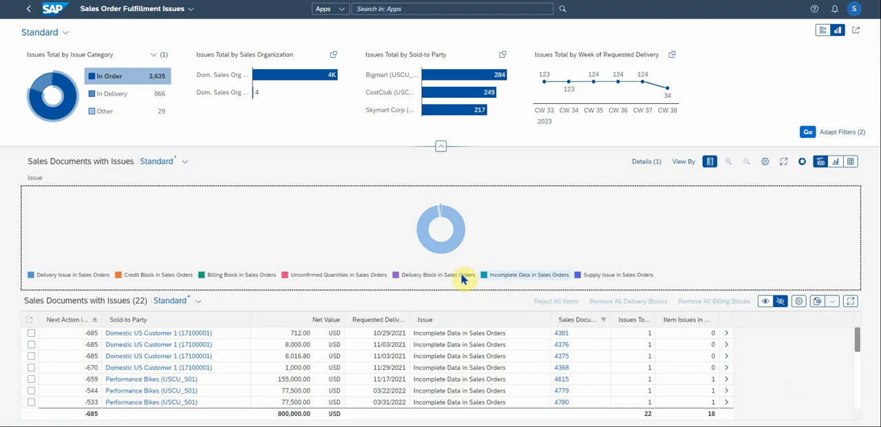
left_click(438, 274)
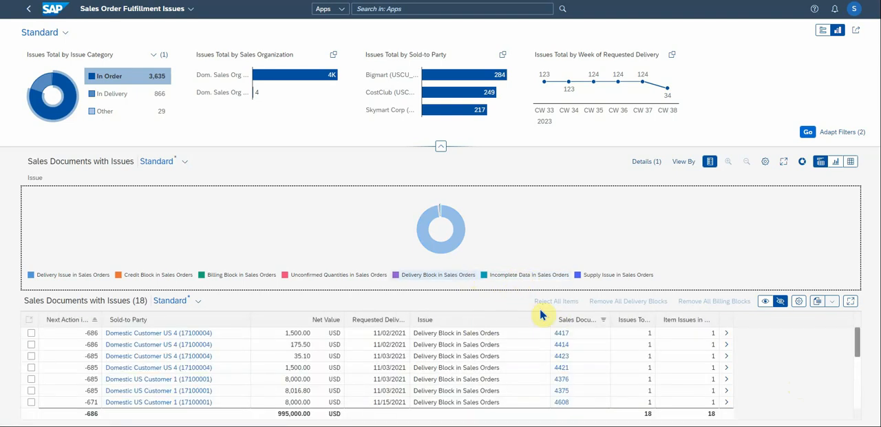
mouse_move(737, 289)
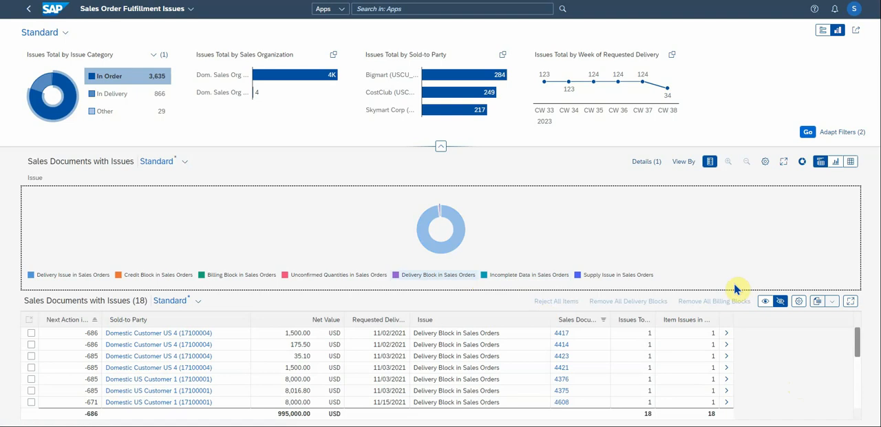
- Hide the table to show only the issues chart, displayed as a bar chart
left_click(835, 161)
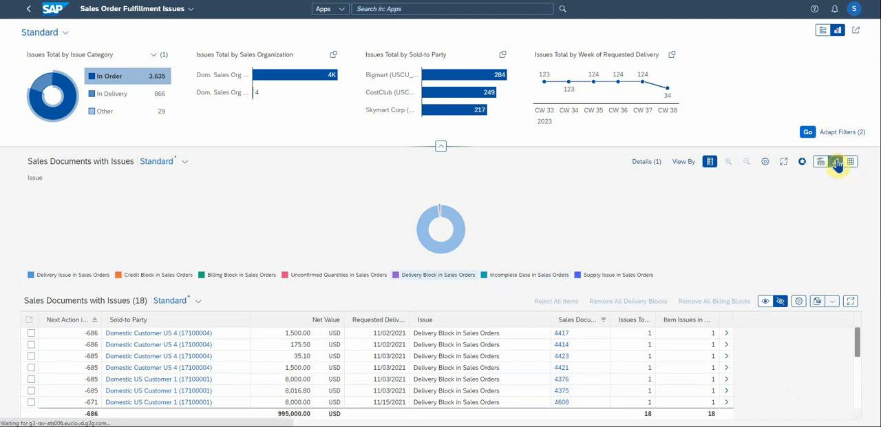
left_click(836, 161)
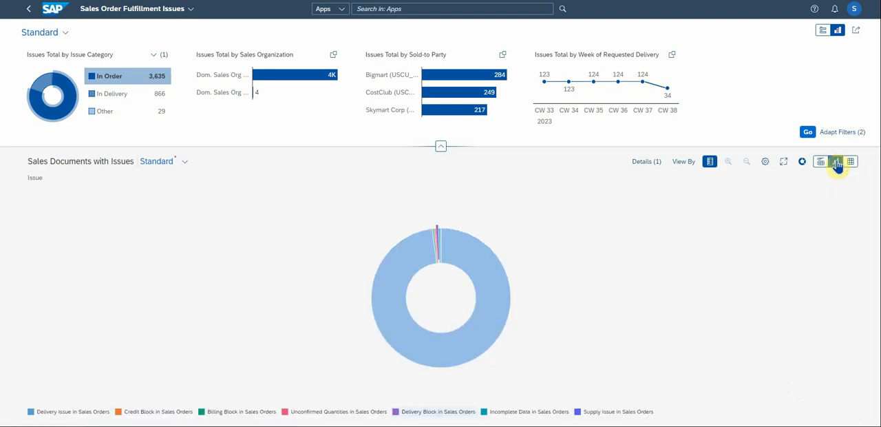
left_click(836, 162)
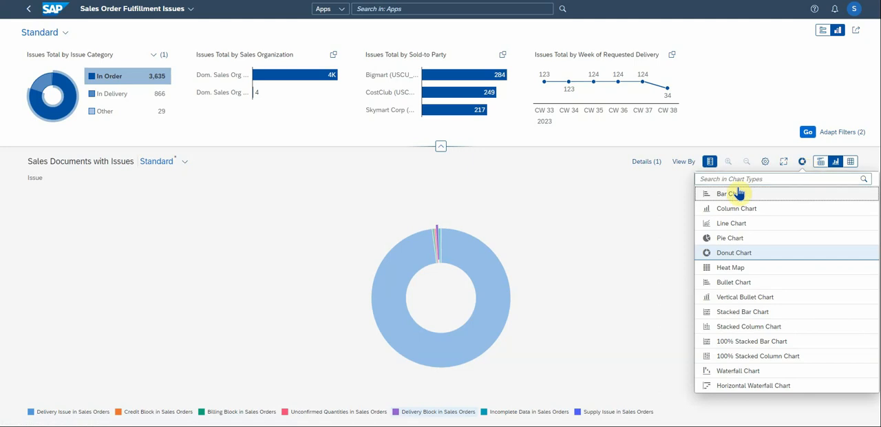
left_click(723, 194)
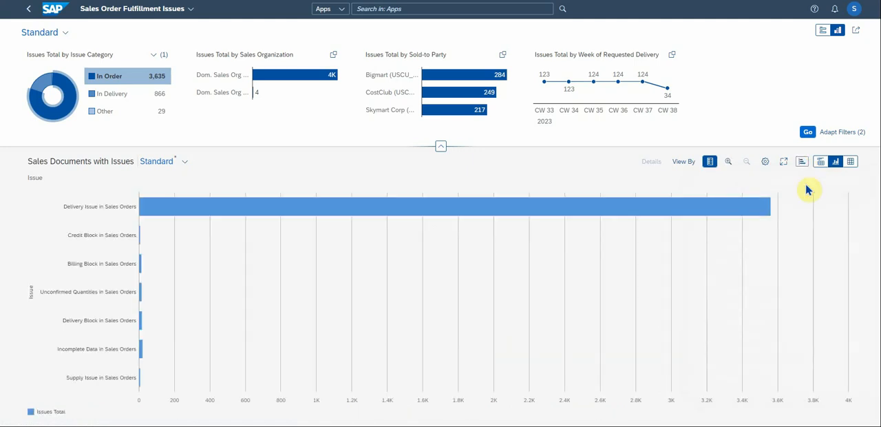
- Switch the issues chart to a column chart, then to a heat map
left_click(802, 161)
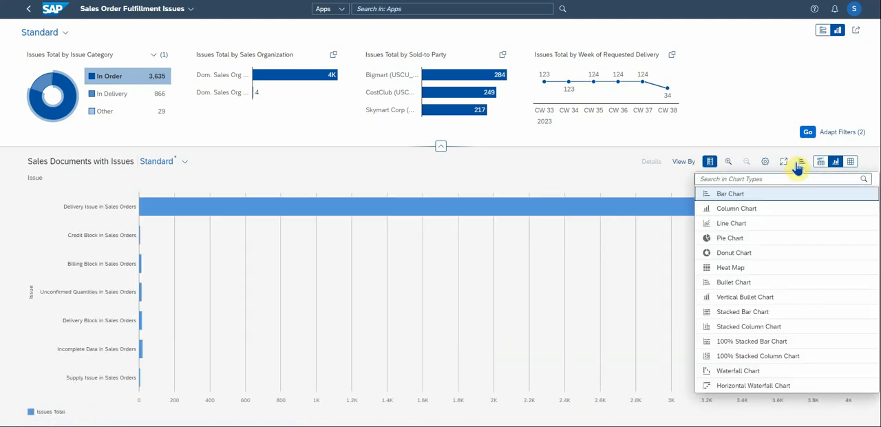
left_click(736, 208)
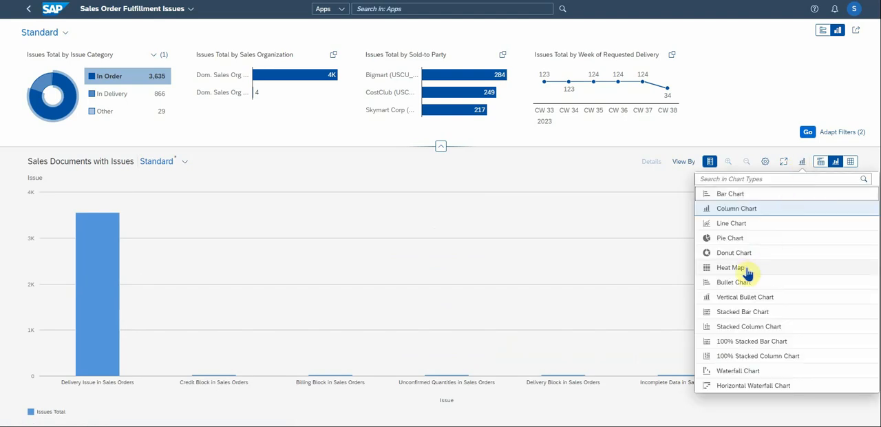
left_click(730, 268)
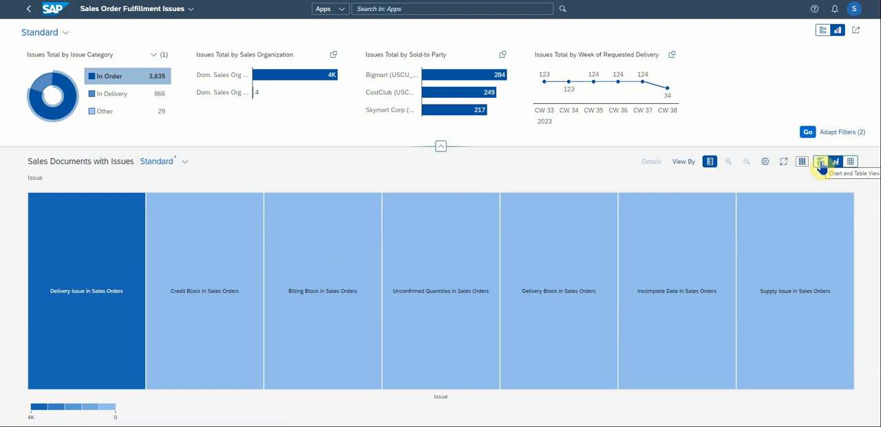
- Show the 3,635 issue documents as a table only, scroll the rows, then return to My Sales Overview
left_click(851, 164)
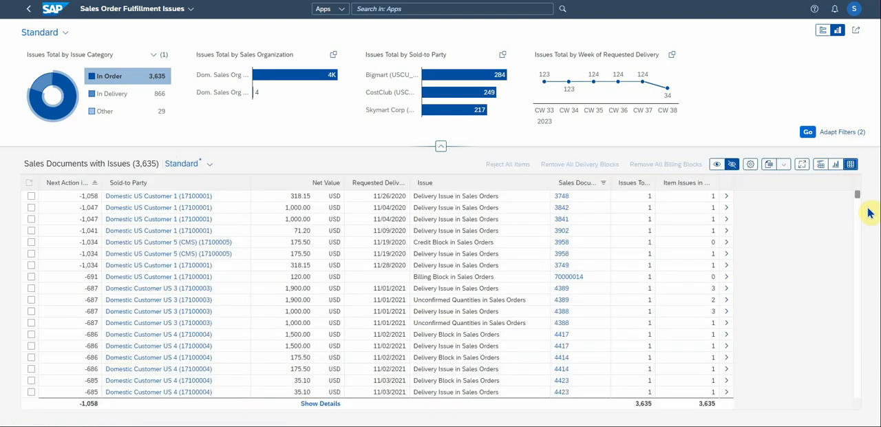
mouse_move(771, 188)
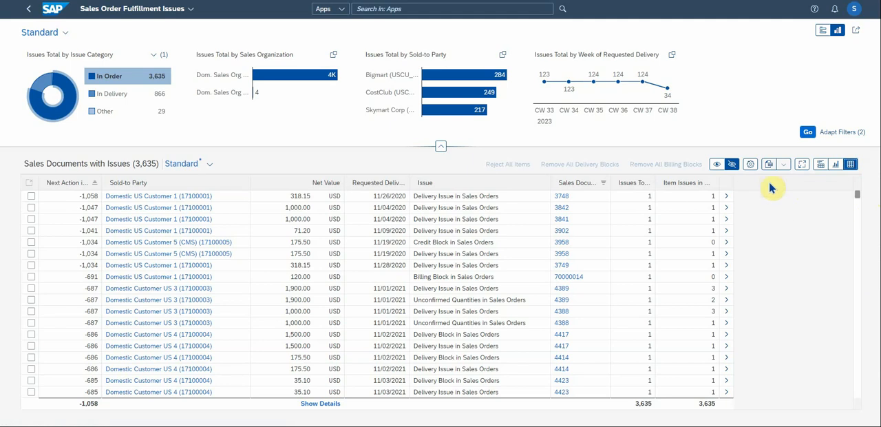
mouse_move(781, 164)
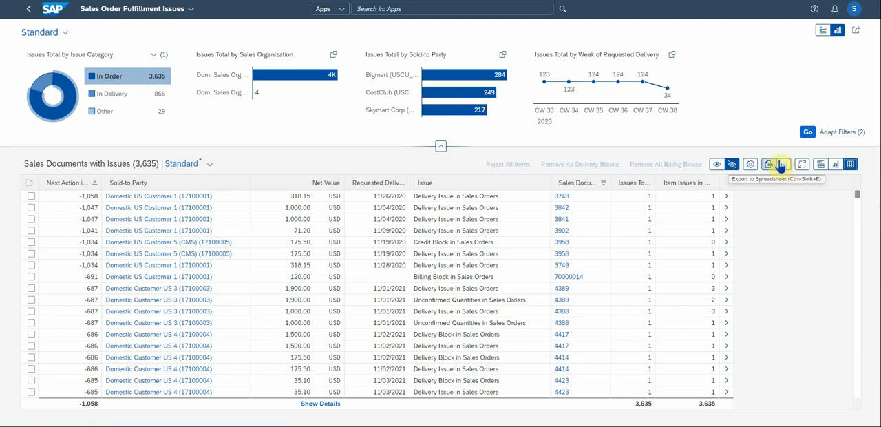
mouse_move(754, 235)
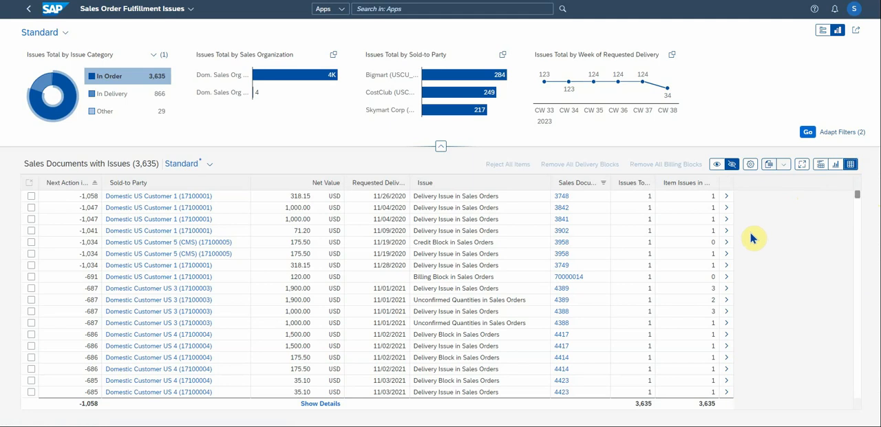
scroll("down", 3)
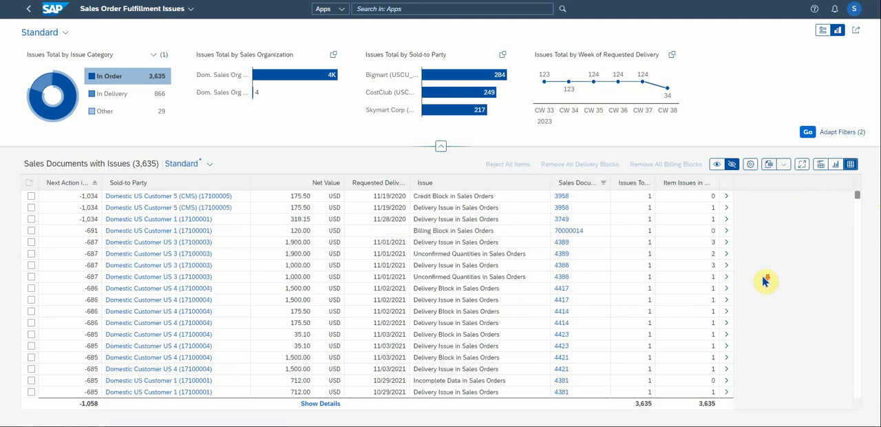
scroll("down", 3)
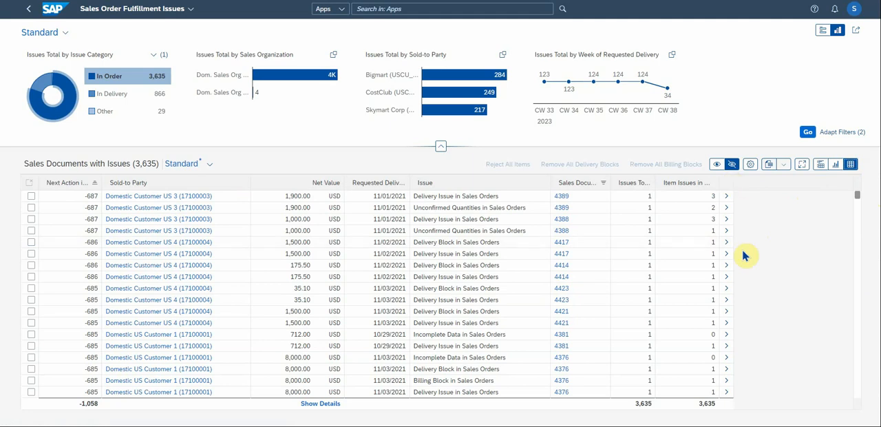
left_click(28, 8)
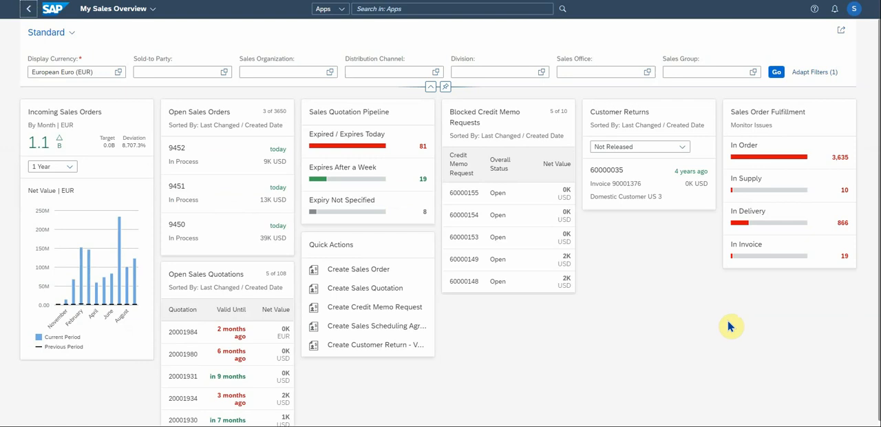
mouse_move(718, 310)
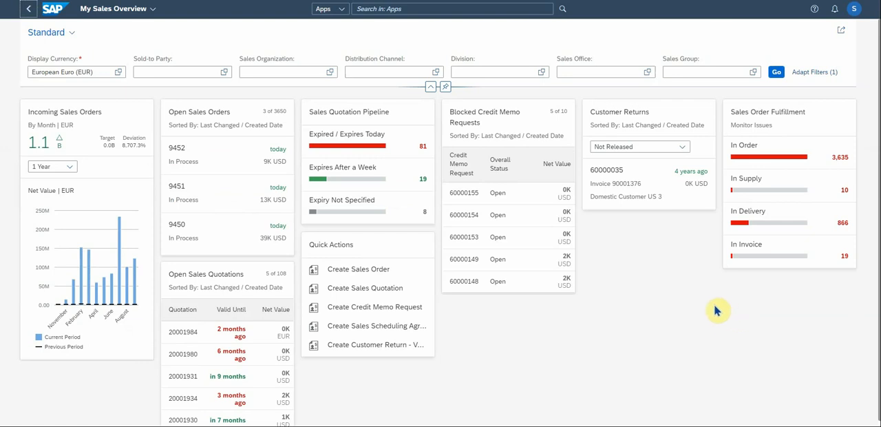
mouse_move(655, 282)
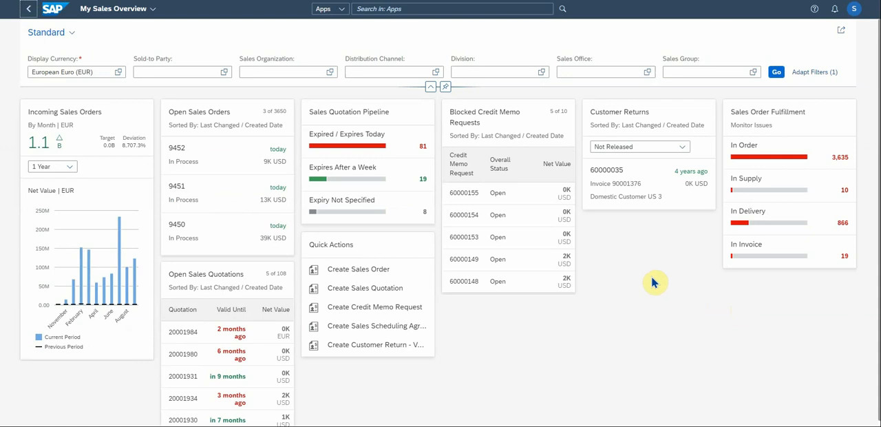
mouse_move(673, 327)
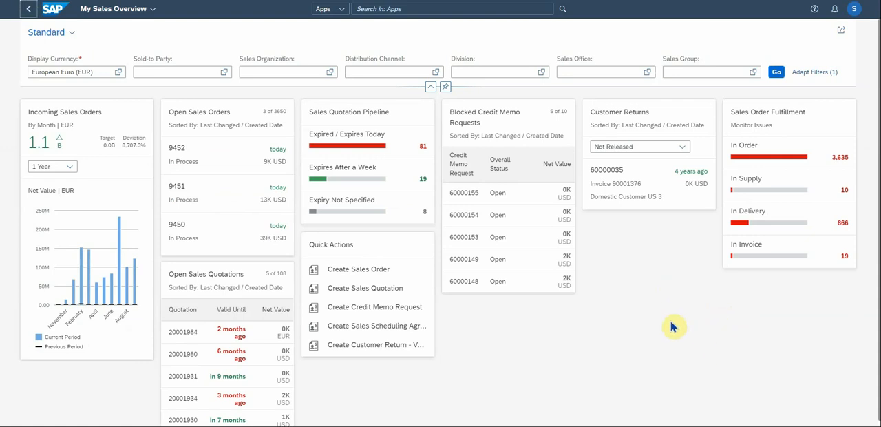